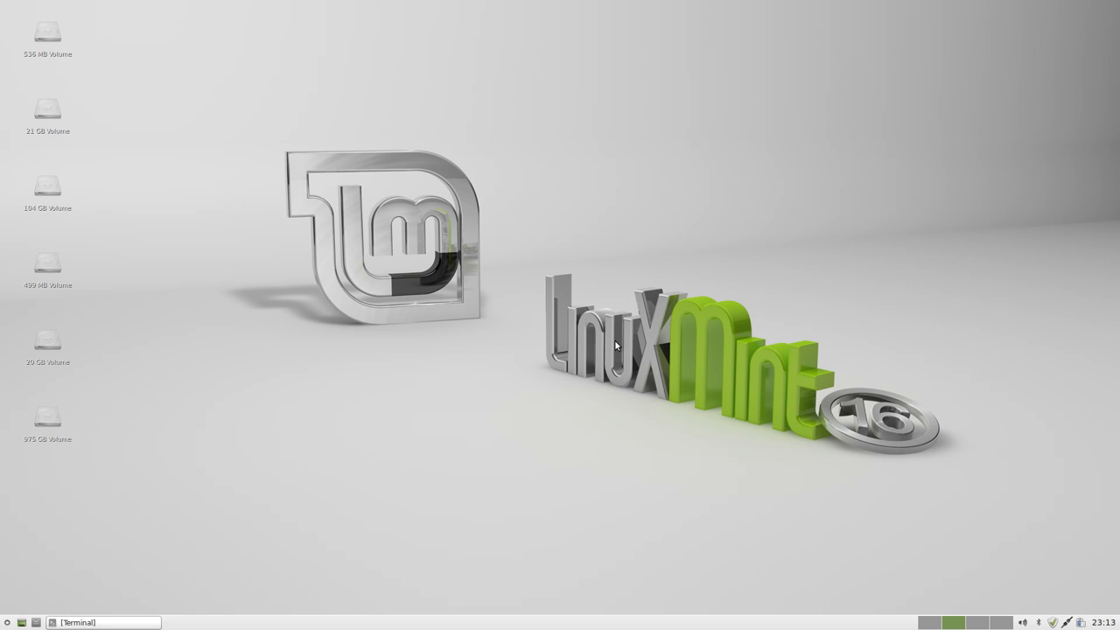
pyautogui.moveTo(396, 367)
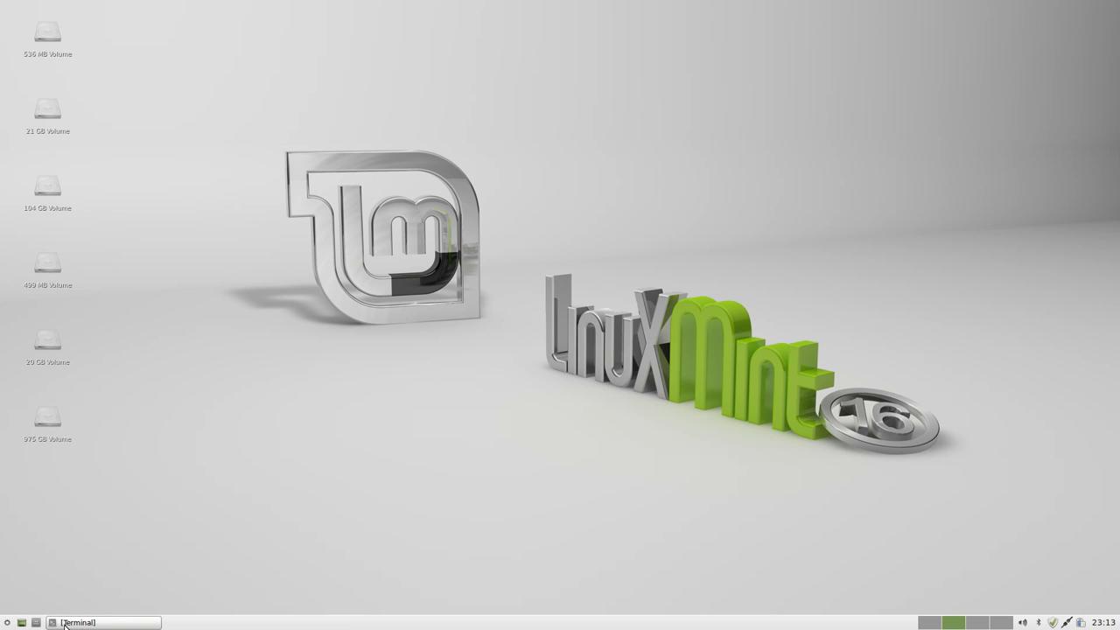
pyautogui.moveTo(820, 565)
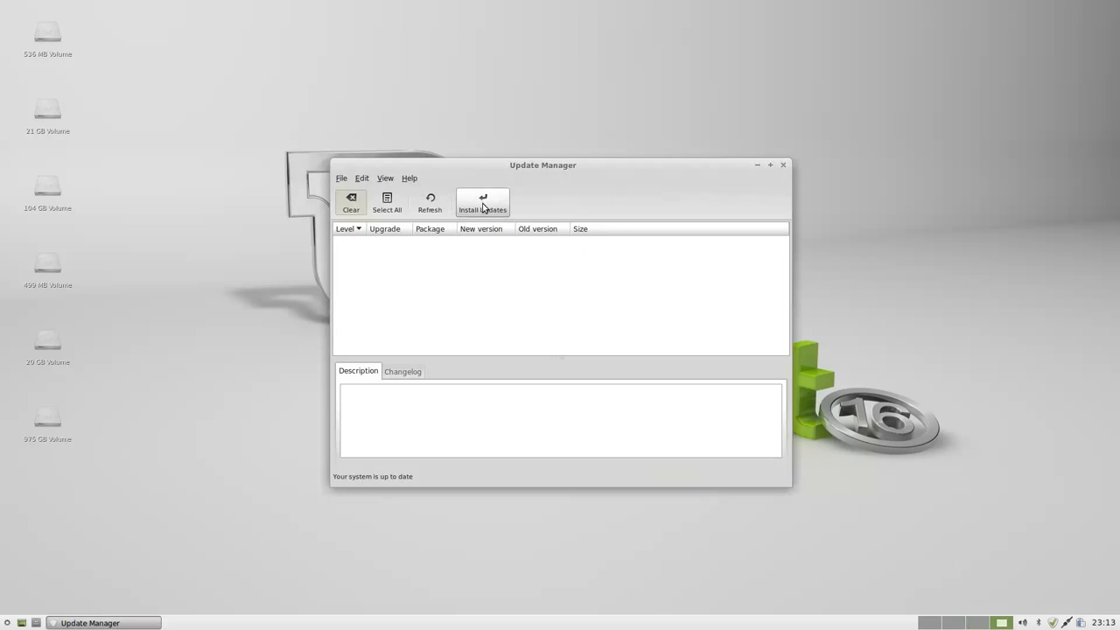
pyautogui.moveTo(784, 166)
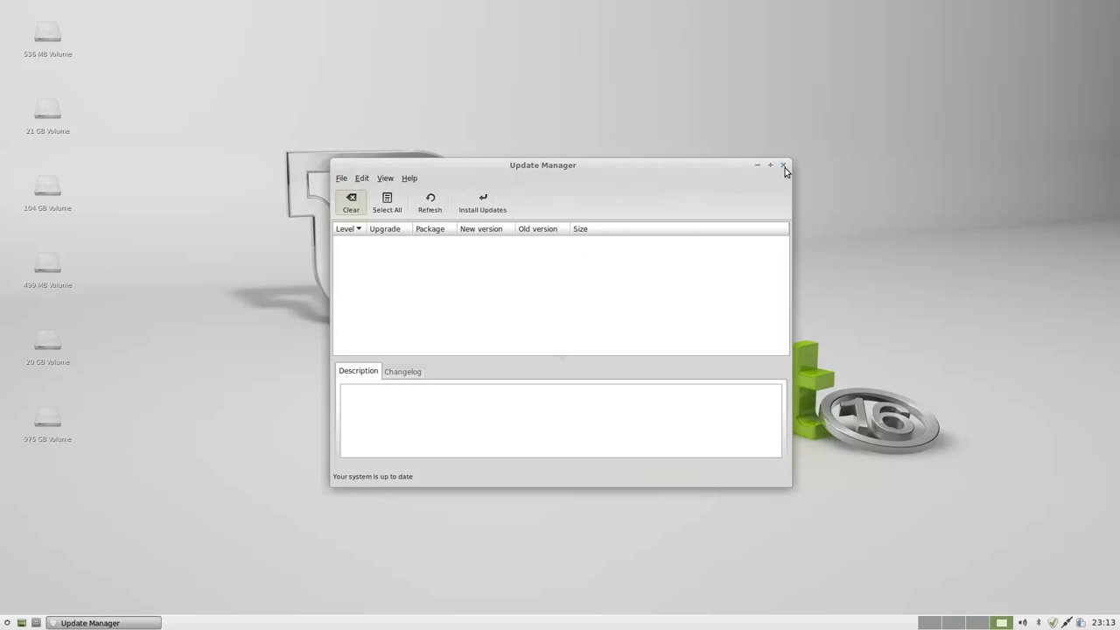
# Step: Dismiss the update manager and launch Firefox from the Whisker Menu favourites
pyautogui.click(782, 165)
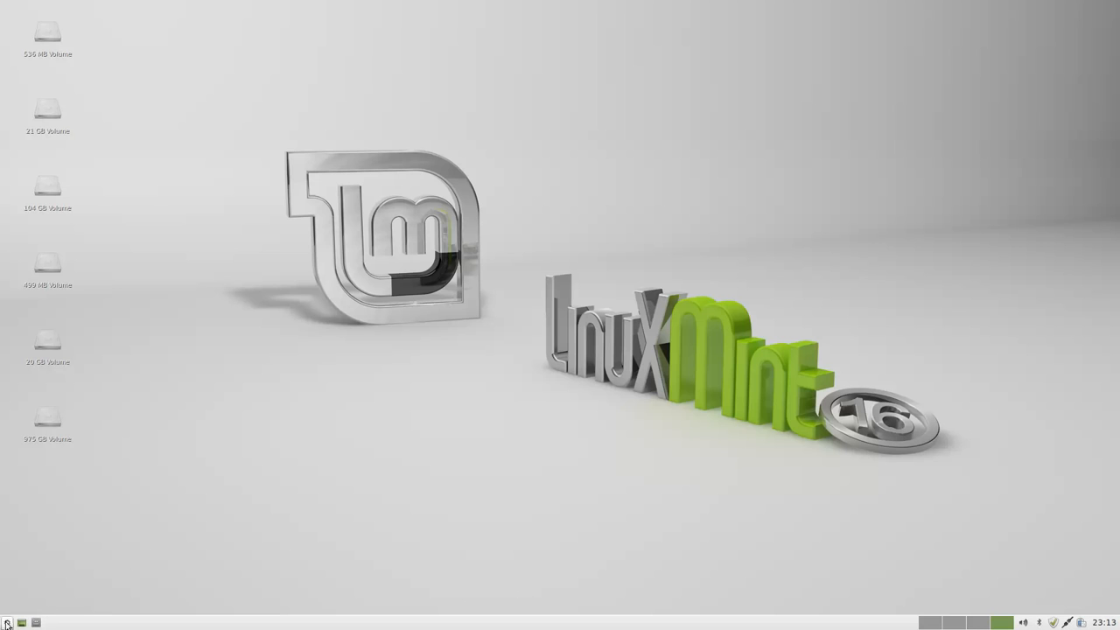
pyautogui.click(7, 621)
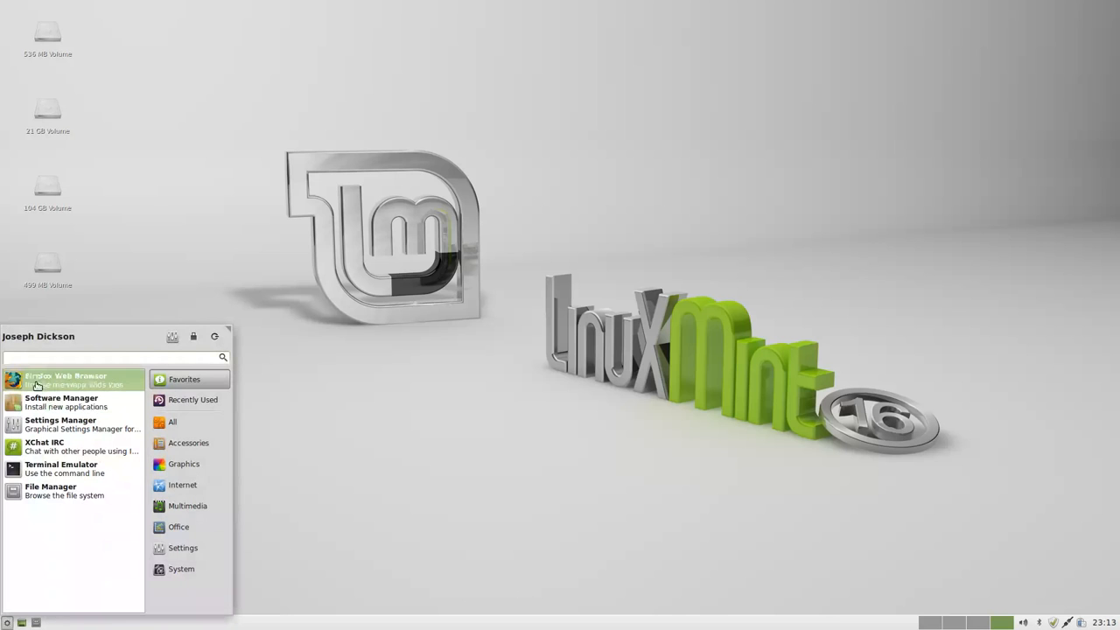
pyautogui.click(65, 379)
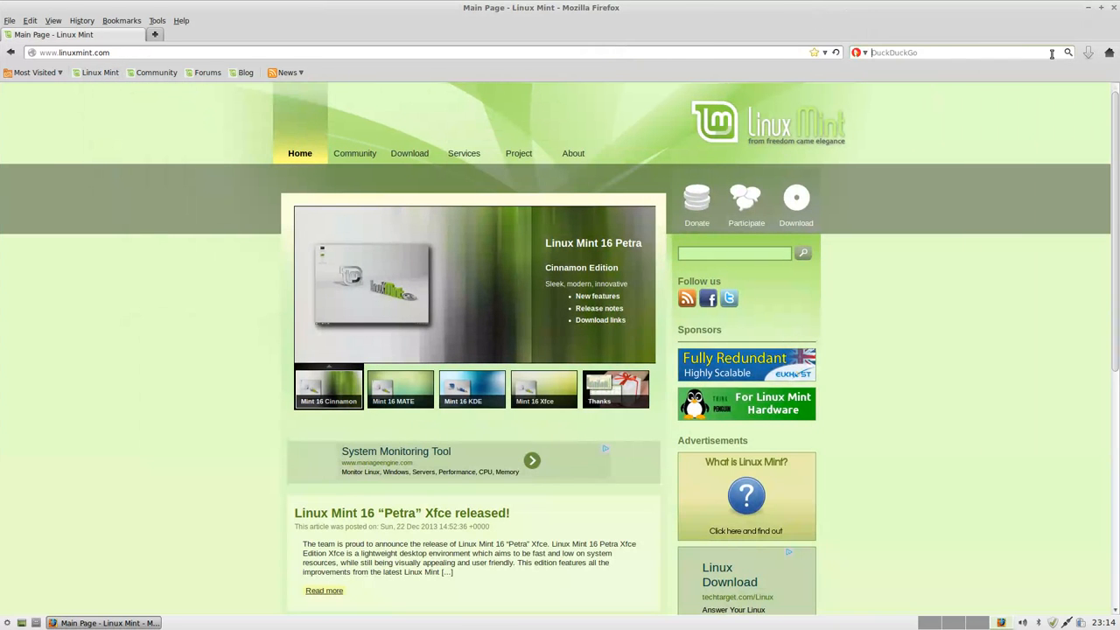
# Step: Switch the Firefox search engine to Yahoo, then back to DuckDuckGo
pyautogui.click(864, 53)
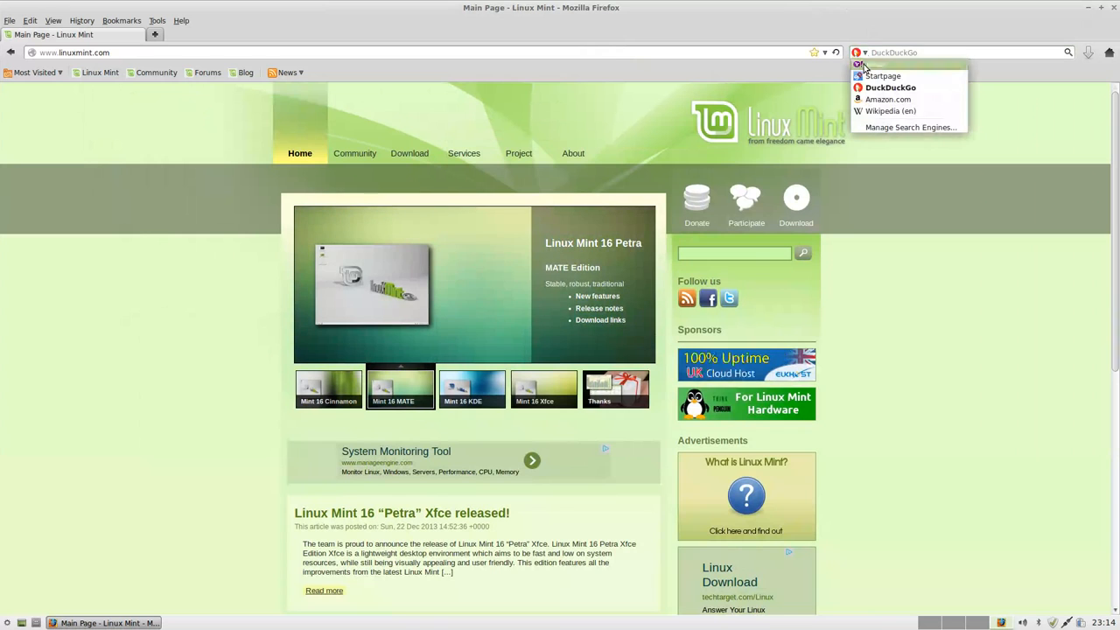
pyautogui.click(878, 64)
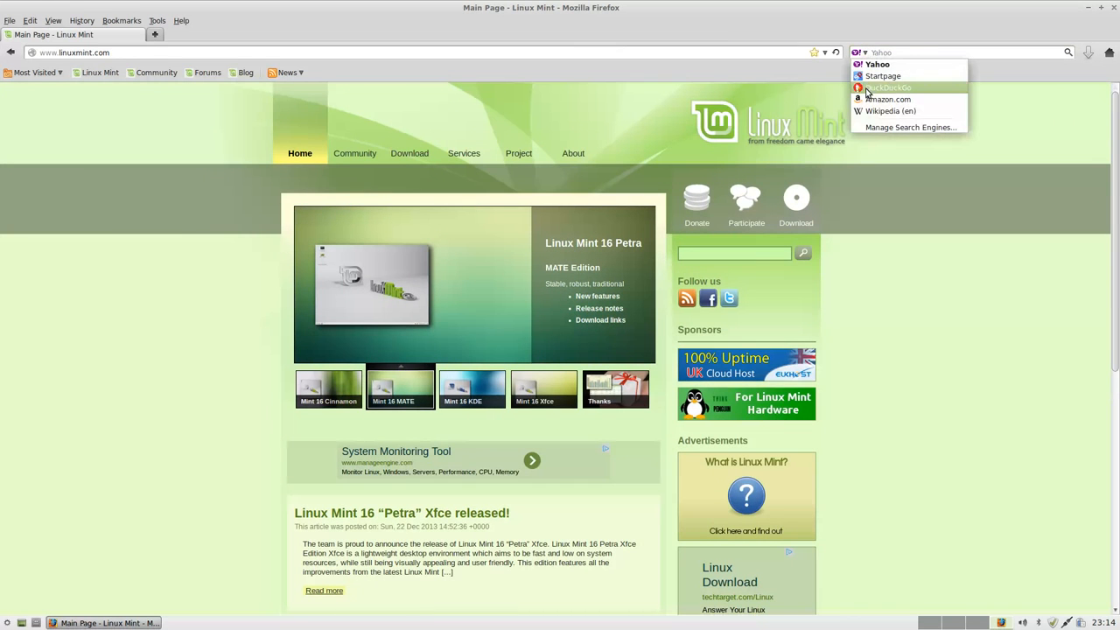
pyautogui.click(887, 88)
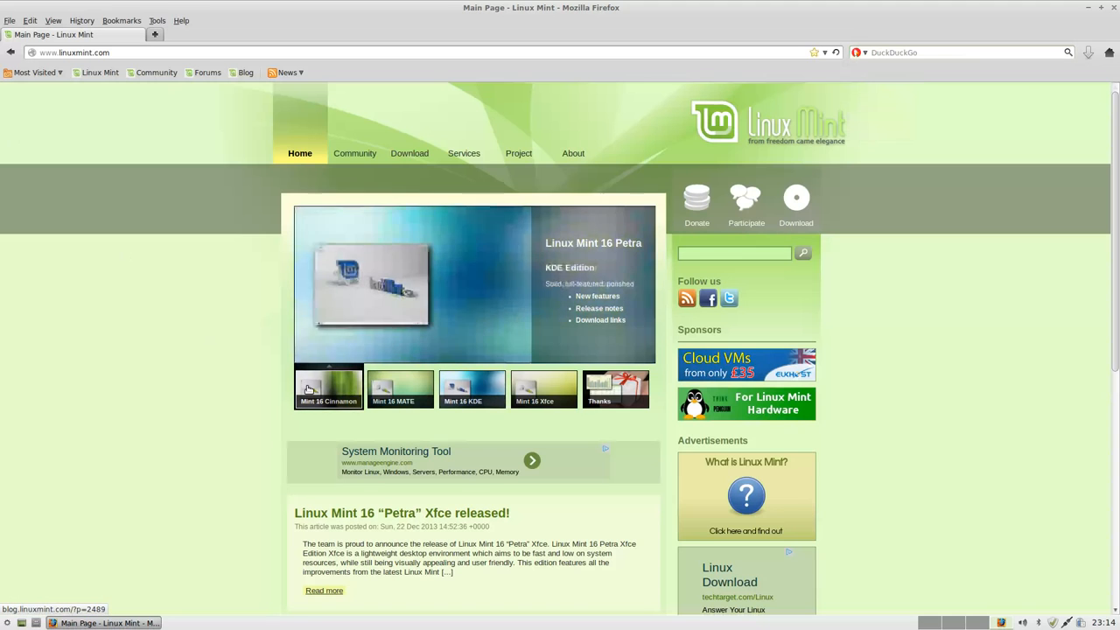
# Step: Open the Cinnamon release post, go back, then open the Xfce release post
pyautogui.click(328, 387)
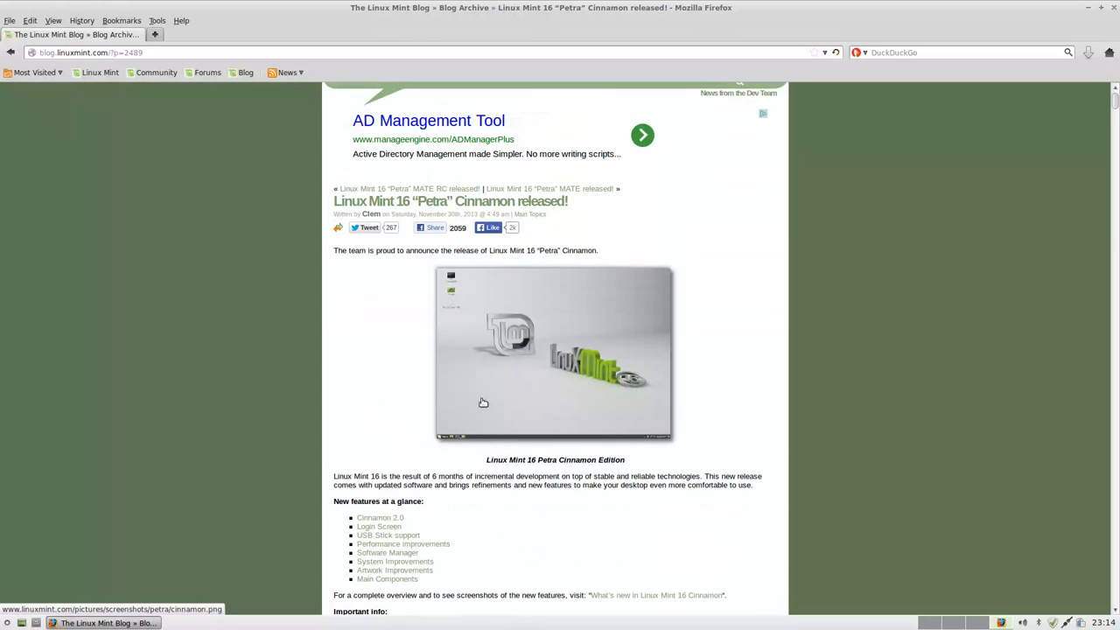
pyautogui.rightClick(483, 403)
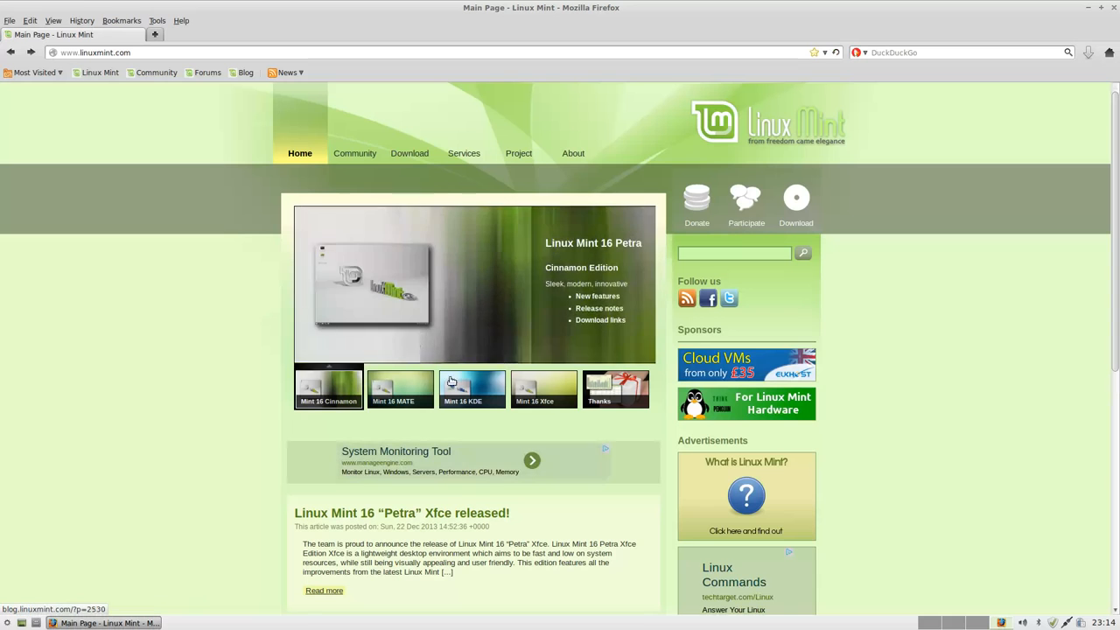
pyautogui.click(543, 388)
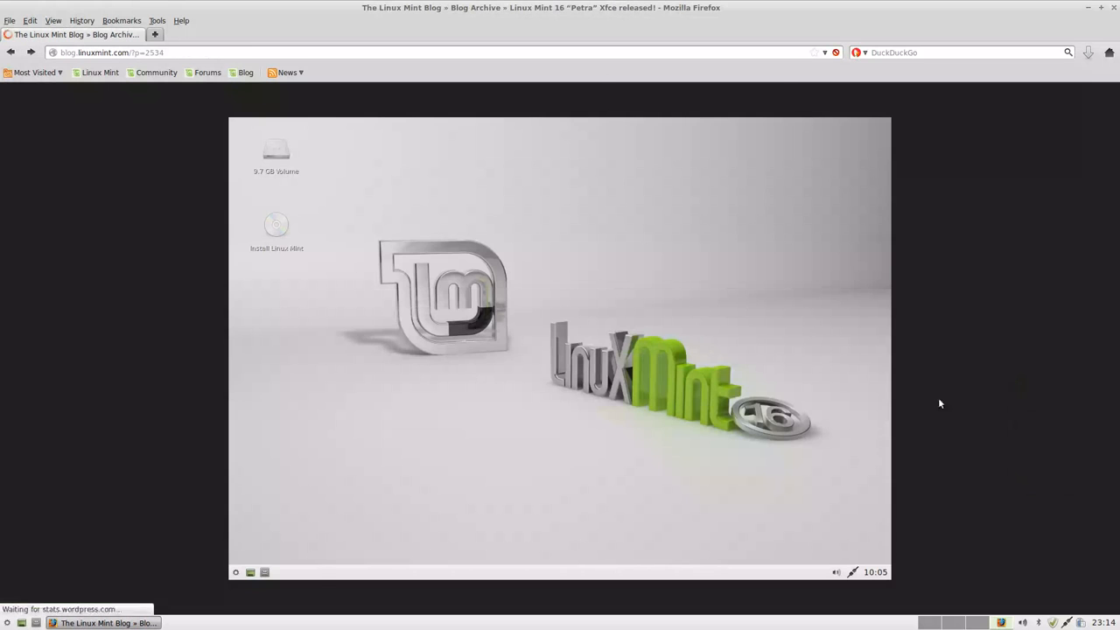
# Step: Scroll through the Linux Mint 16 "Petra" Xfce announcement's feature list
pyautogui.scroll(-3)
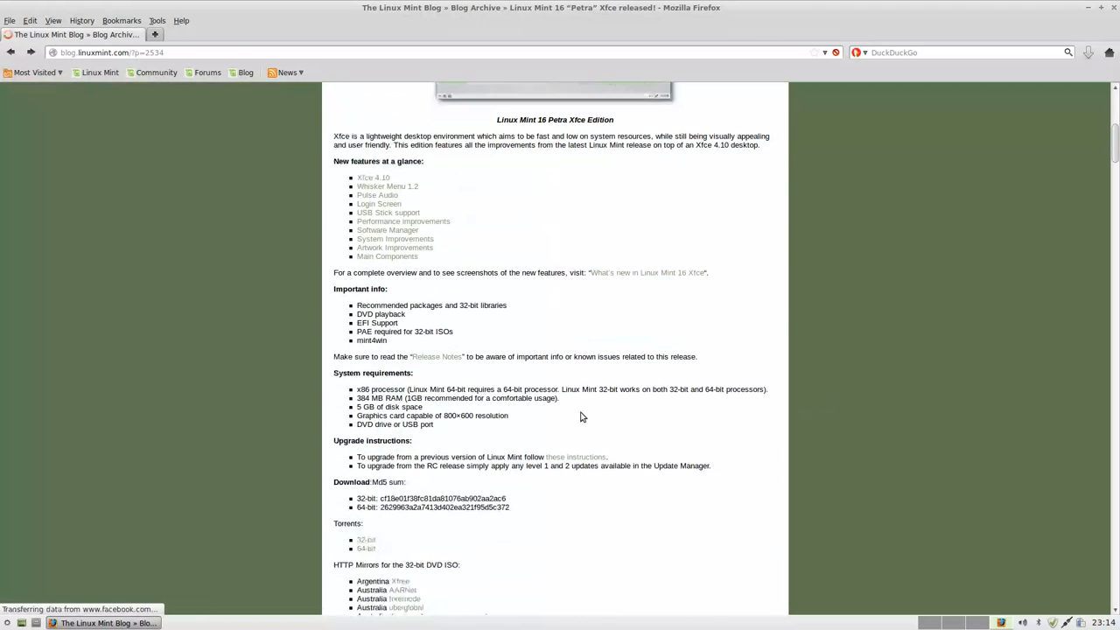
pyautogui.scroll(3)
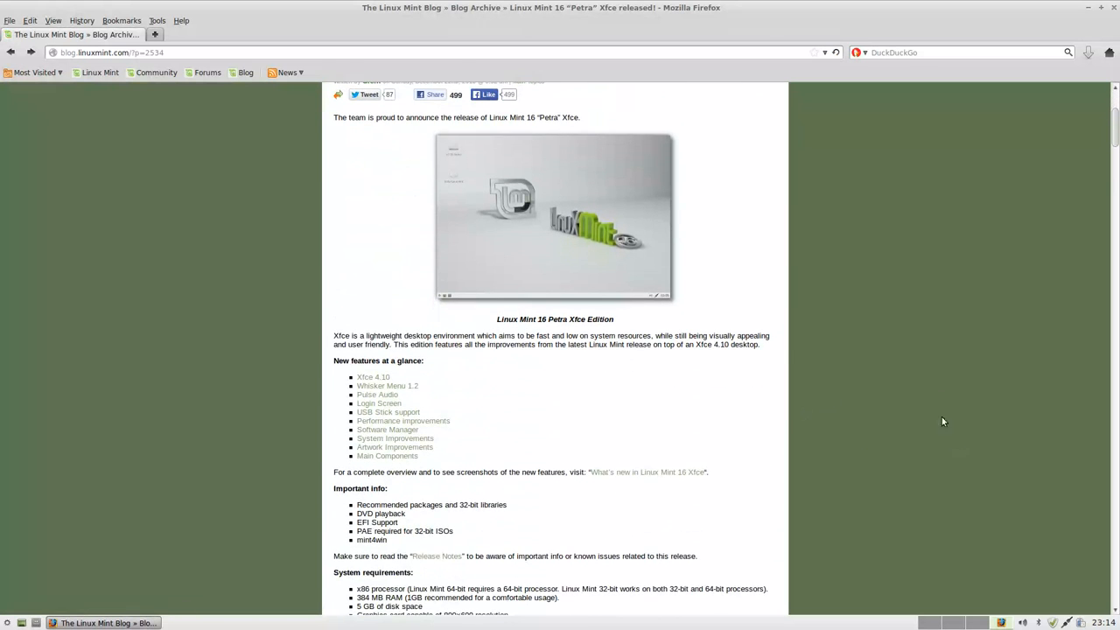
pyautogui.moveTo(930, 383)
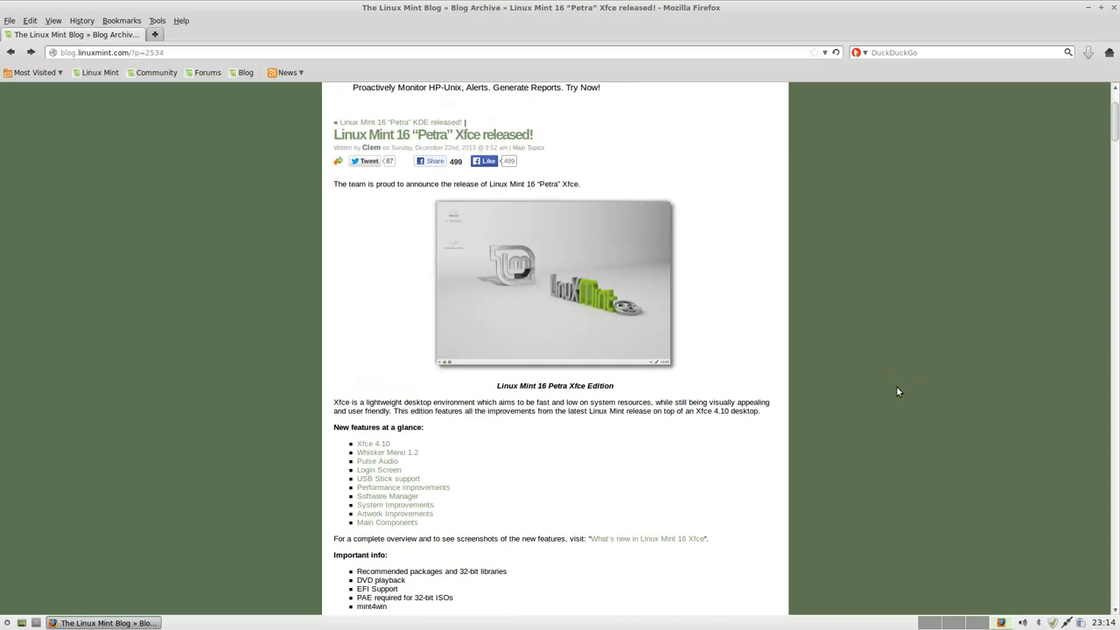
pyautogui.moveTo(903, 398)
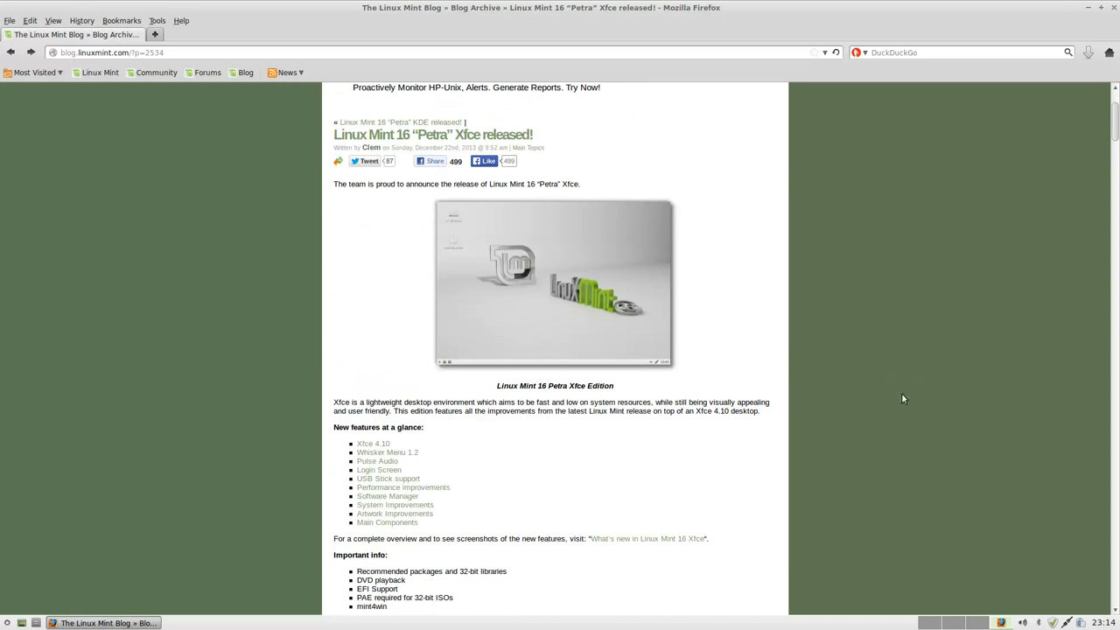
pyautogui.scroll(-3)
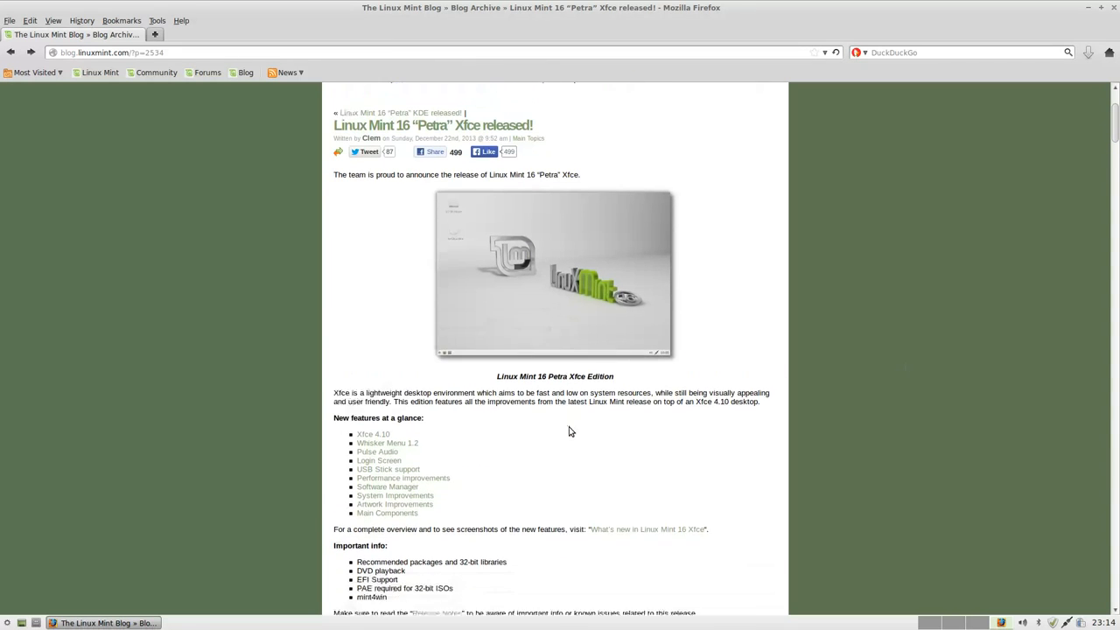
pyautogui.scroll(-3)
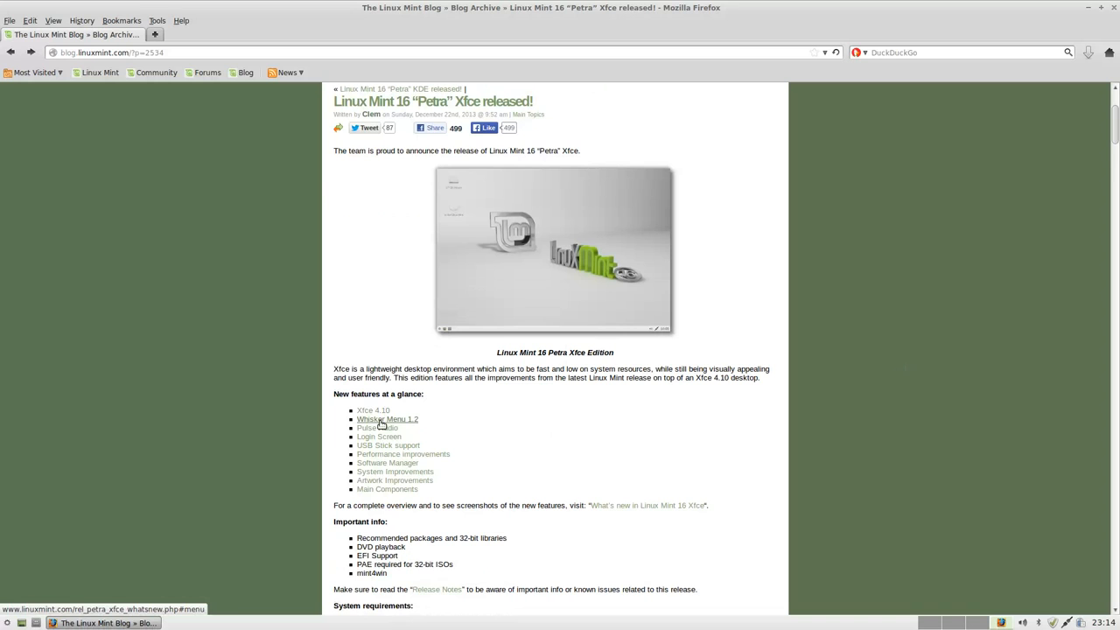
# Step: Browse Recently Used, Graphics and Internet in Whisker Menu, then reopen it on Favorites
pyautogui.click(7, 622)
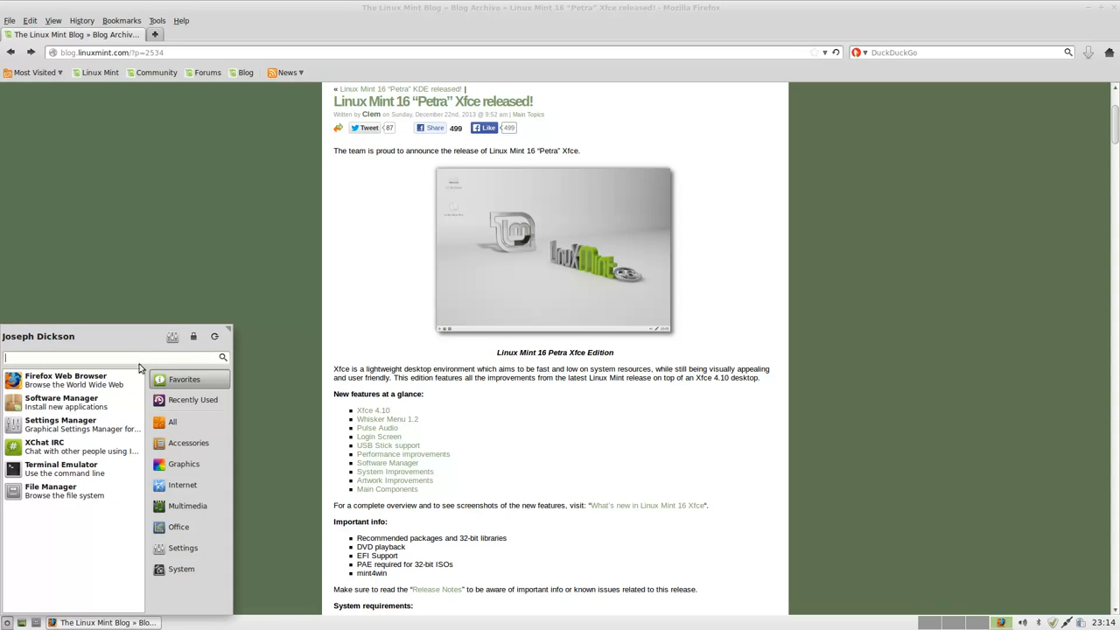
pyautogui.moveTo(391, 424)
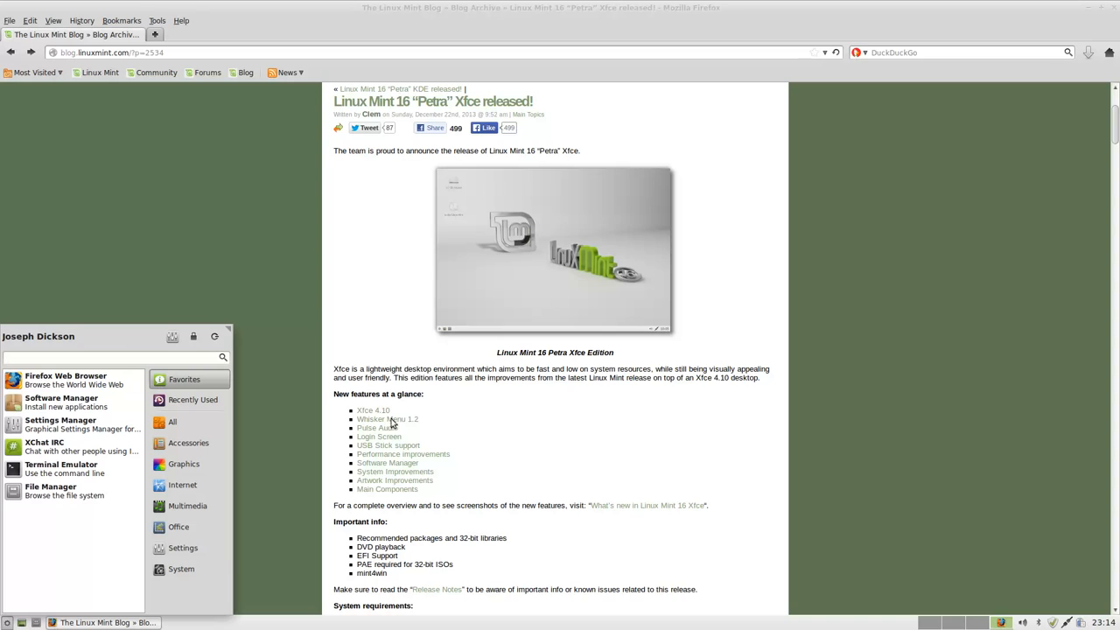
pyautogui.moveTo(193, 400)
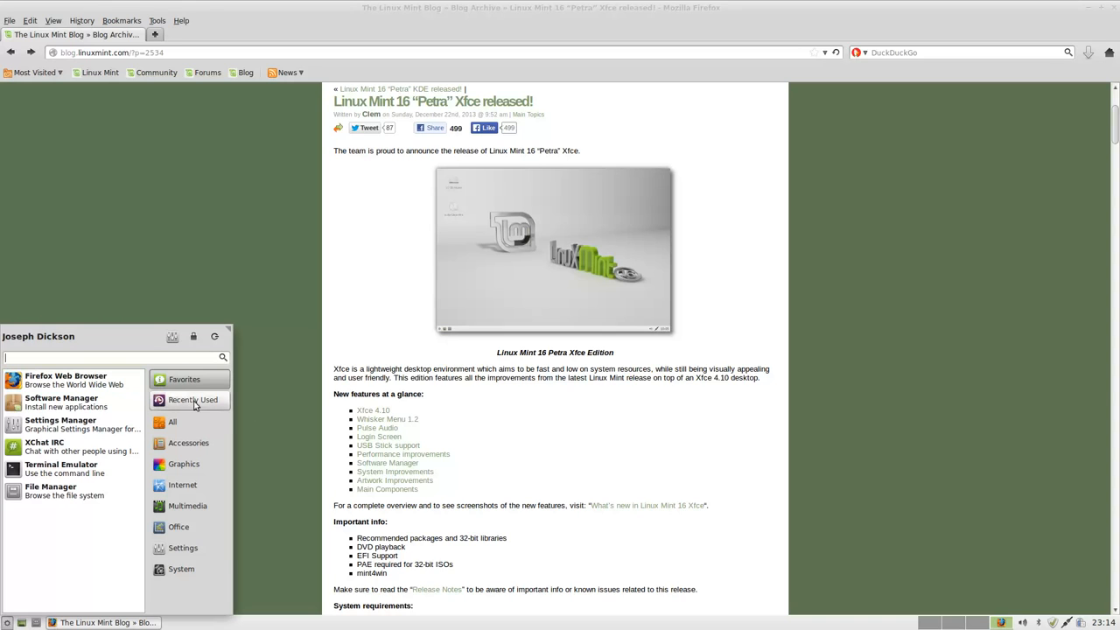
pyautogui.moveTo(184, 463)
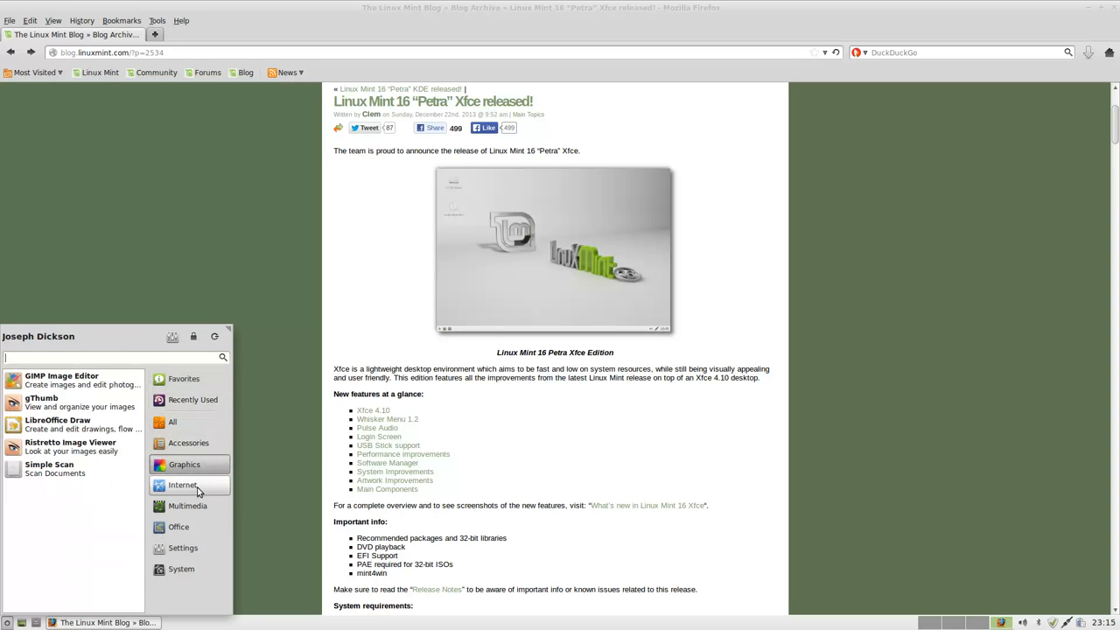
pyautogui.click(183, 548)
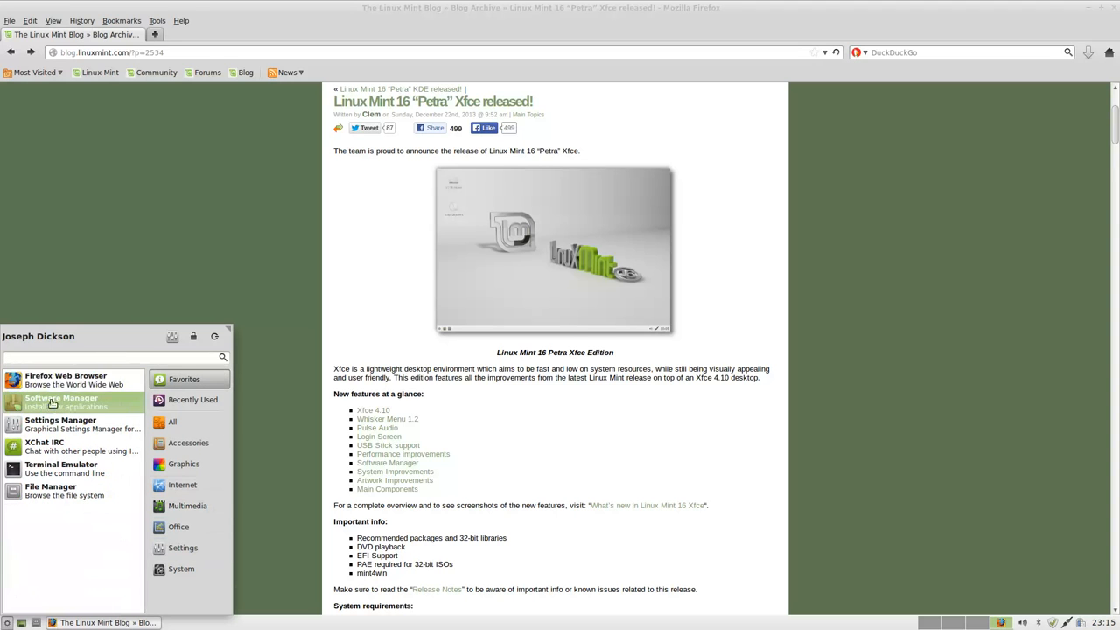
pyautogui.click(61, 401)
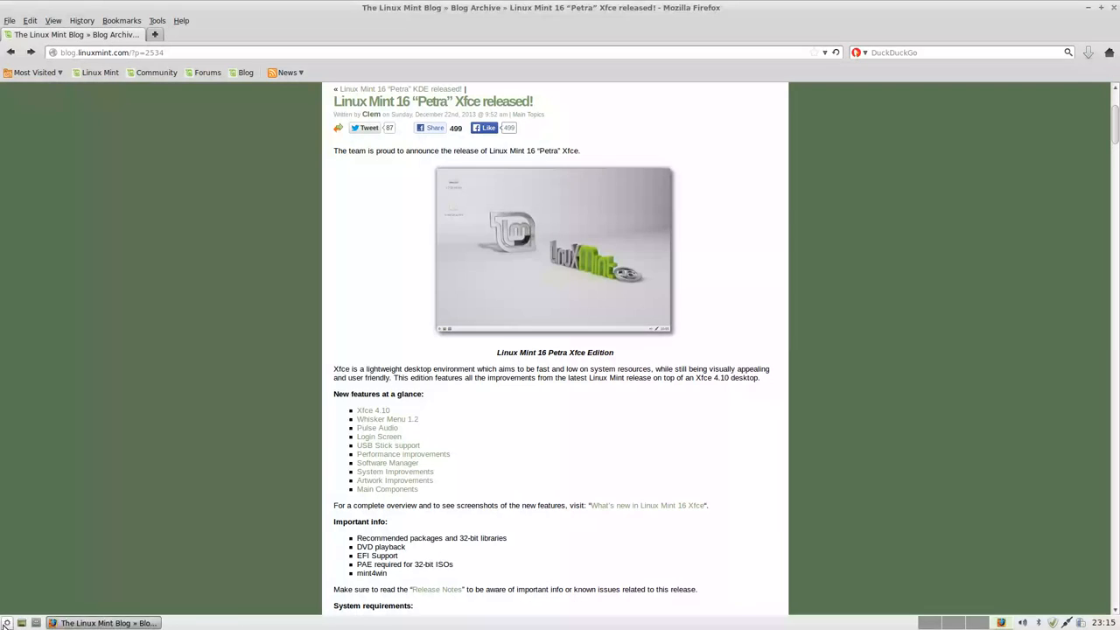
pyautogui.click(7, 622)
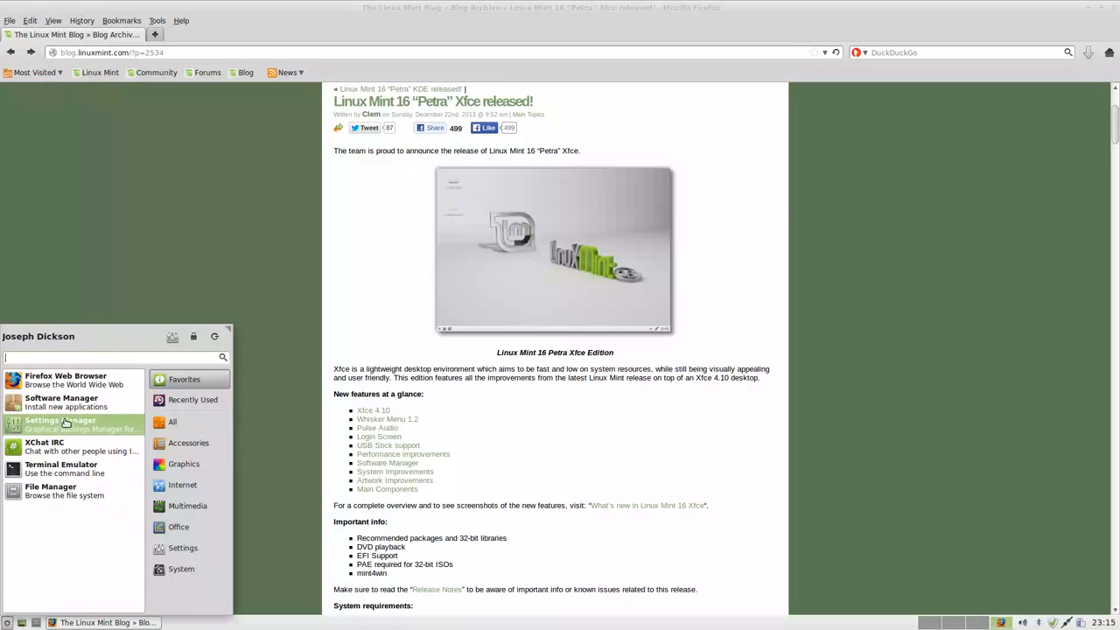
pyautogui.click(60, 420)
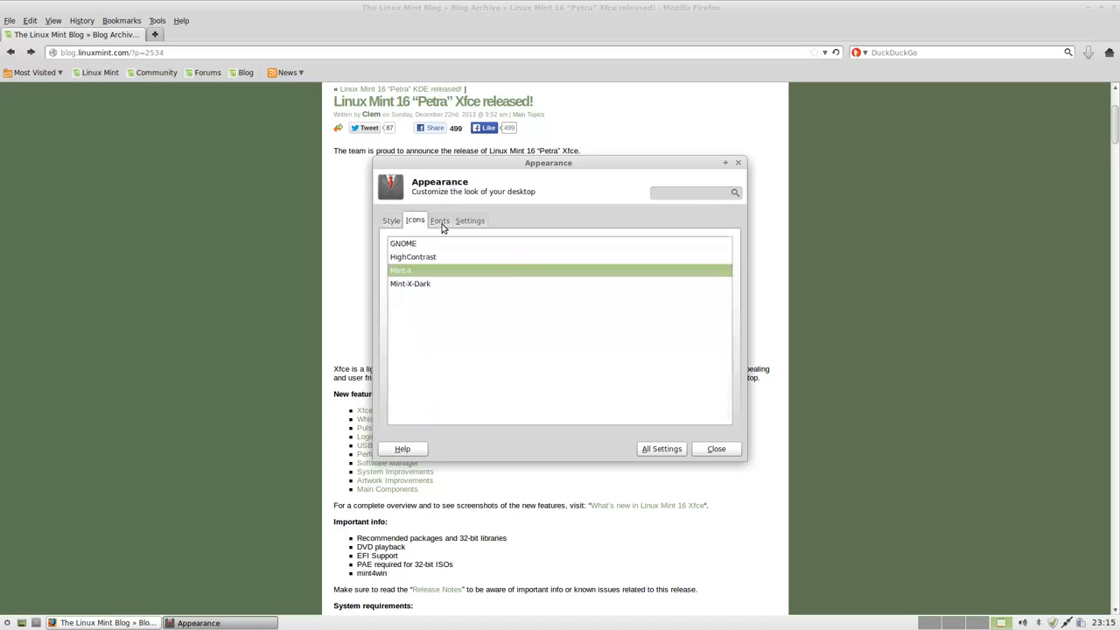
pyautogui.click(470, 220)
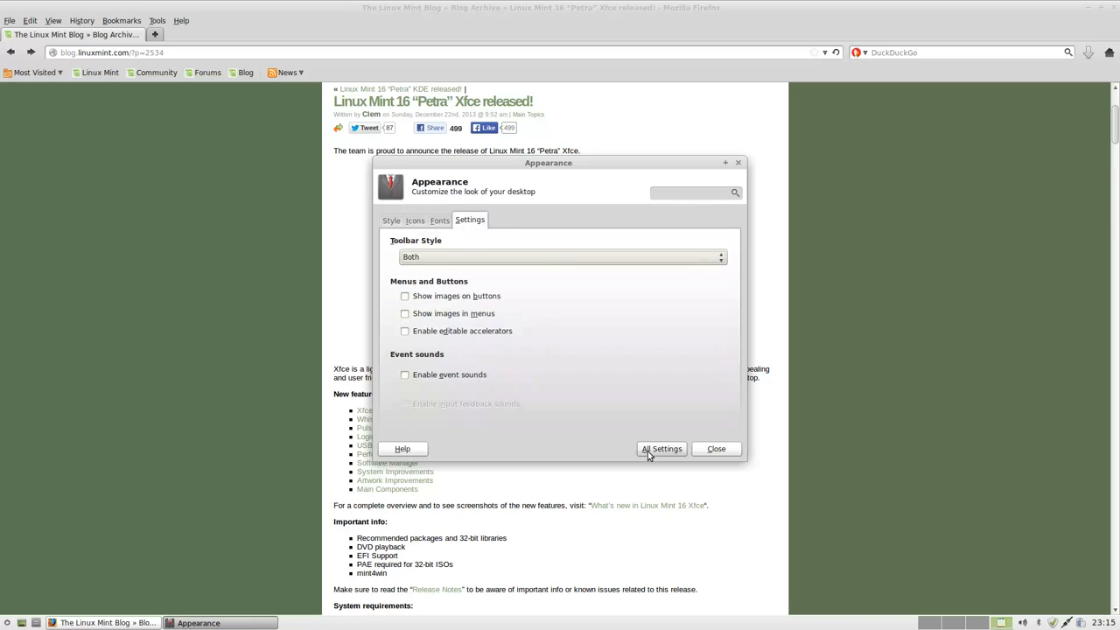
pyautogui.click(661, 447)
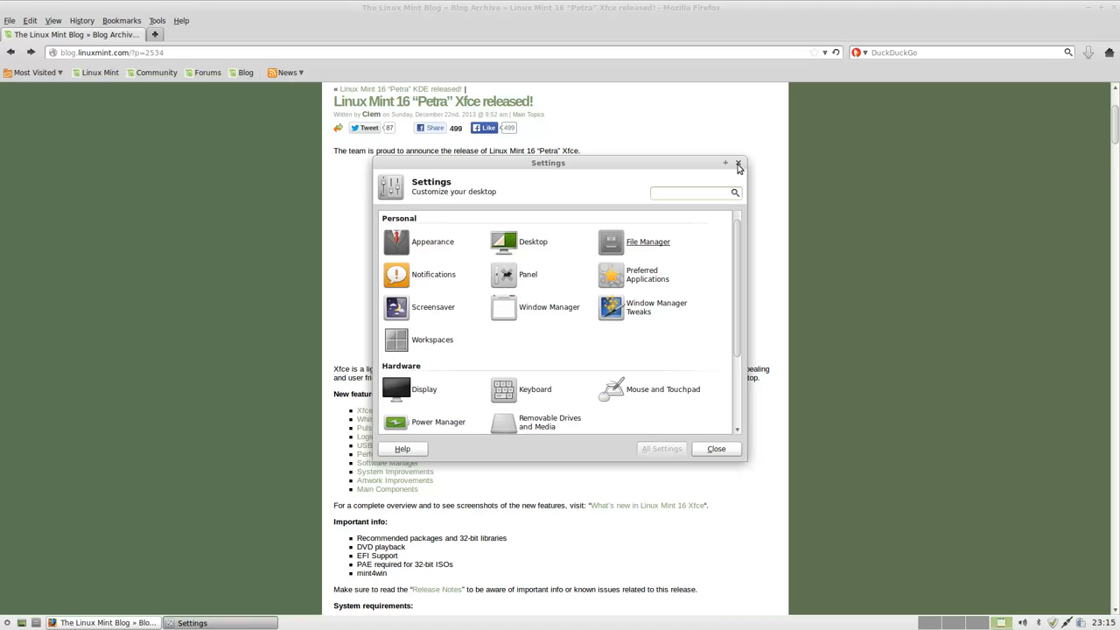
pyautogui.click(738, 164)
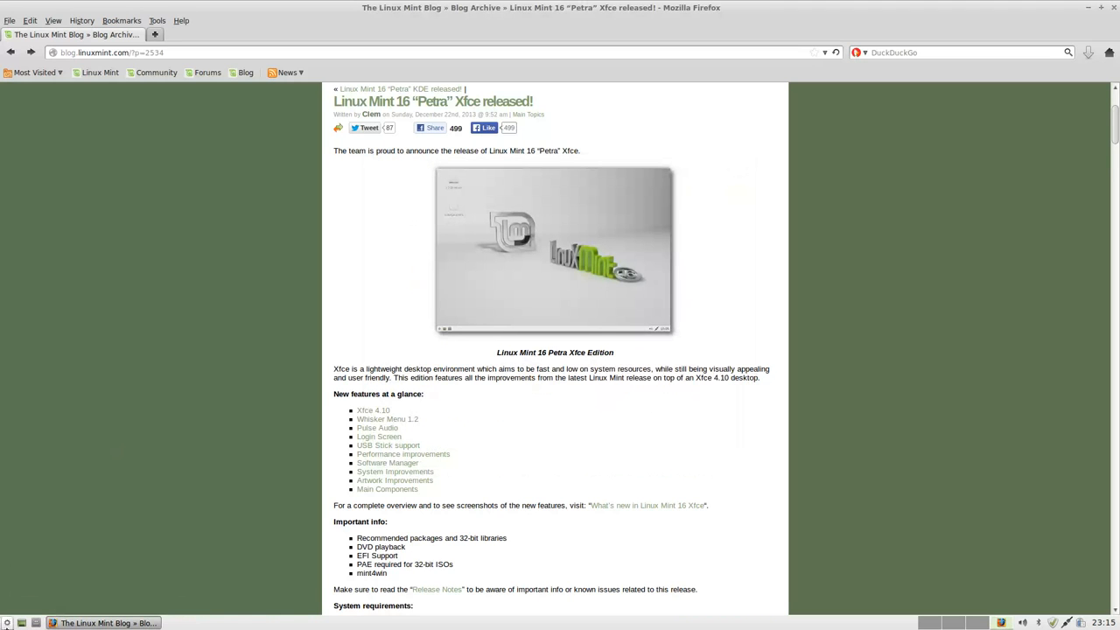
# Step: Browse the Office category in Whisker Menu, then close the menu
pyautogui.click(7, 622)
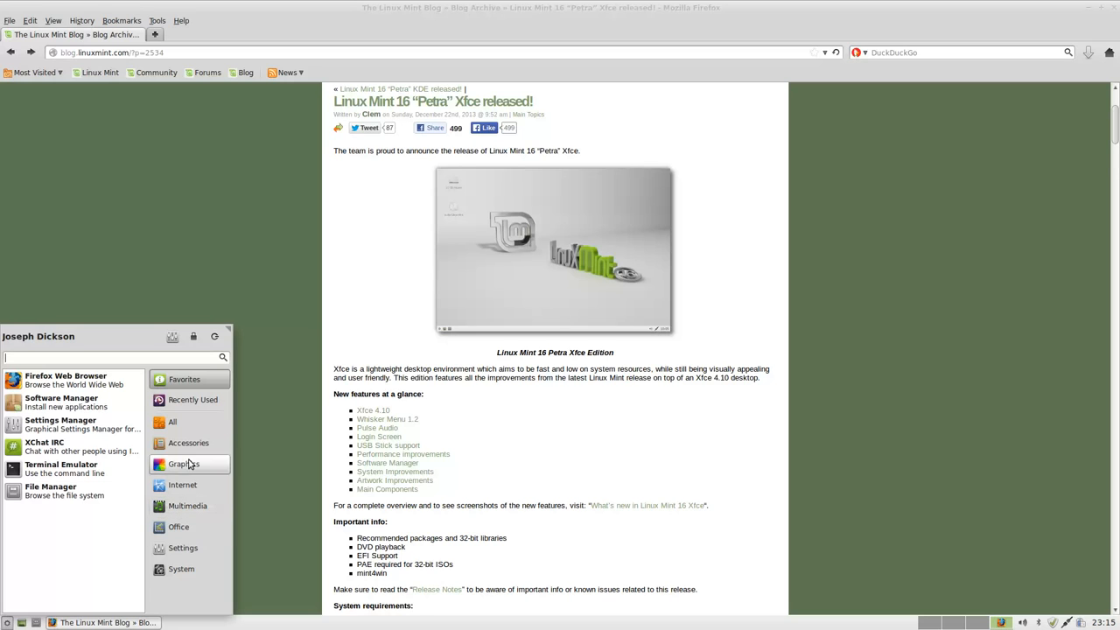
pyautogui.moveTo(183, 547)
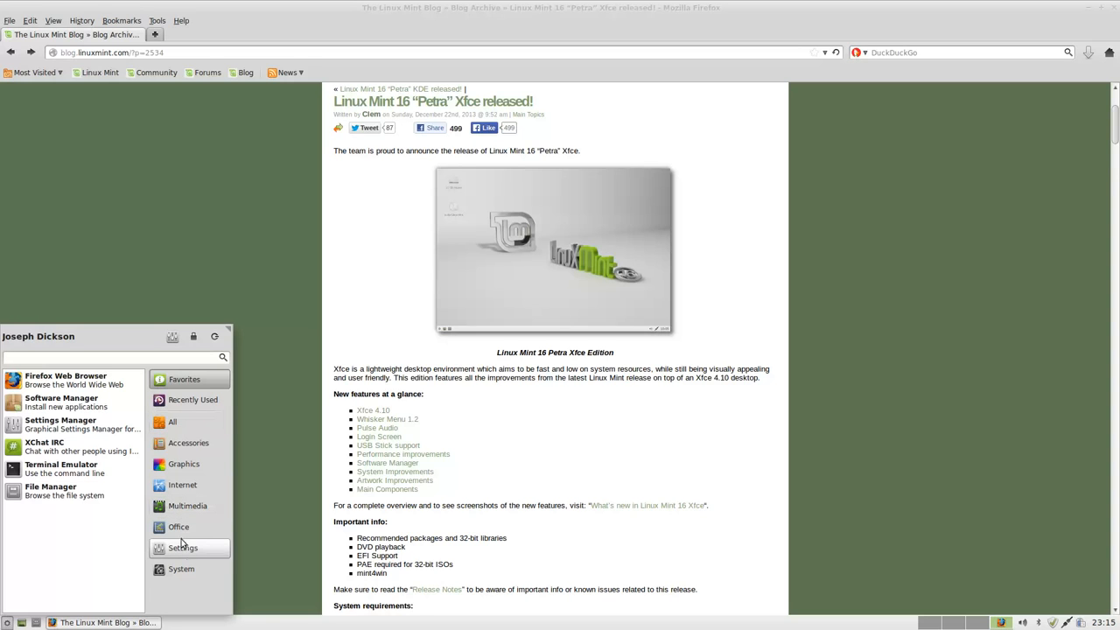
pyautogui.click(179, 527)
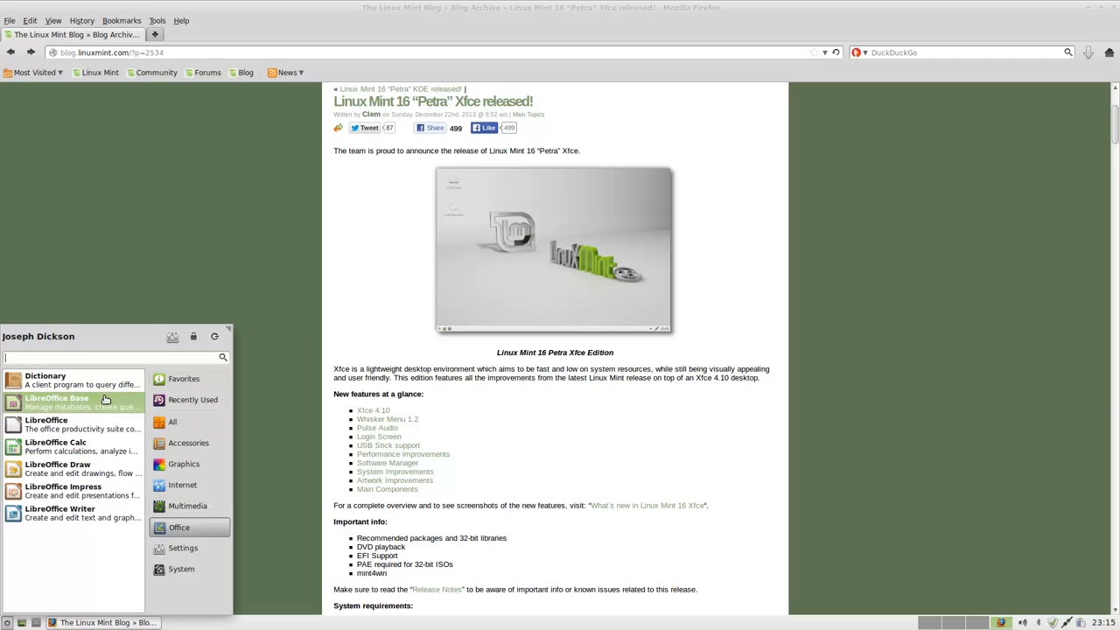
pyautogui.moveTo(70, 424)
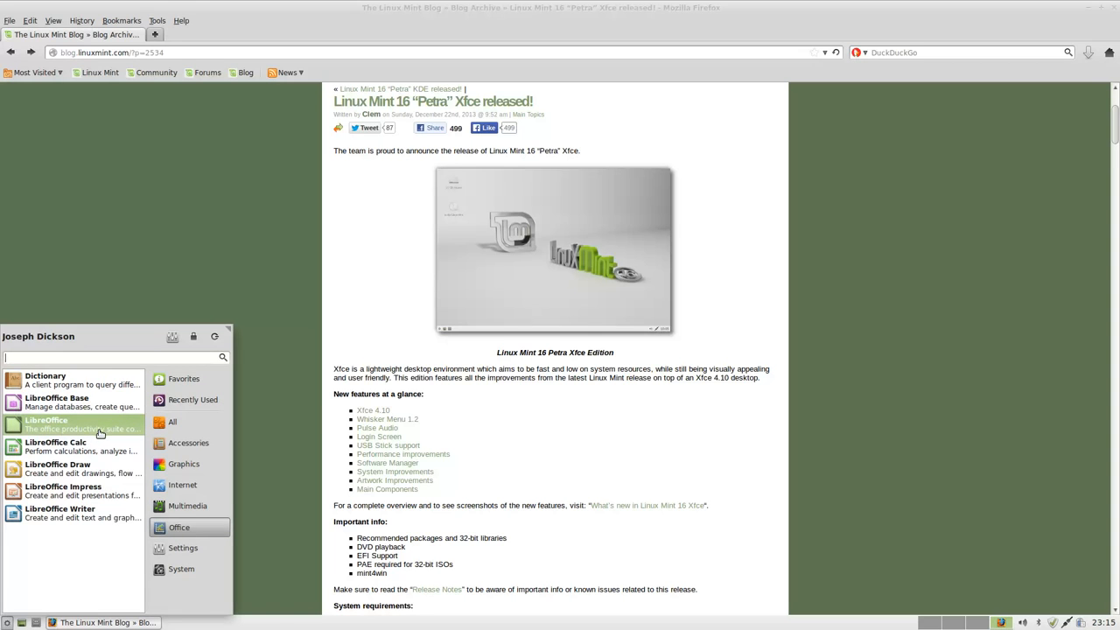
pyautogui.click(46, 421)
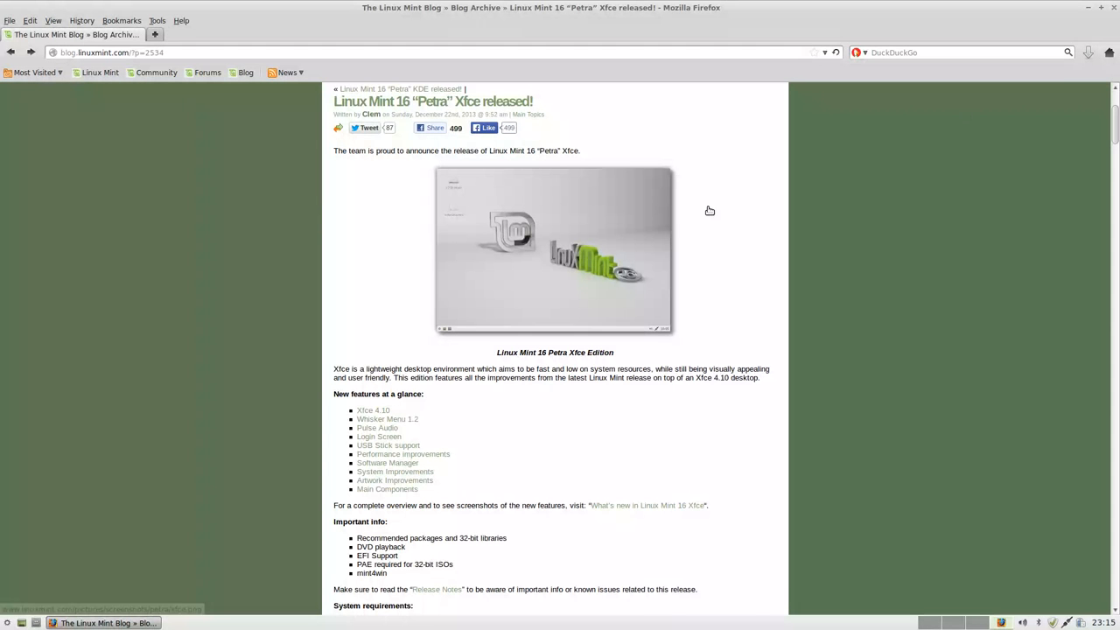
# Step: Reopen Whisker Menu and scroll through the All applications list
pyautogui.click(7, 622)
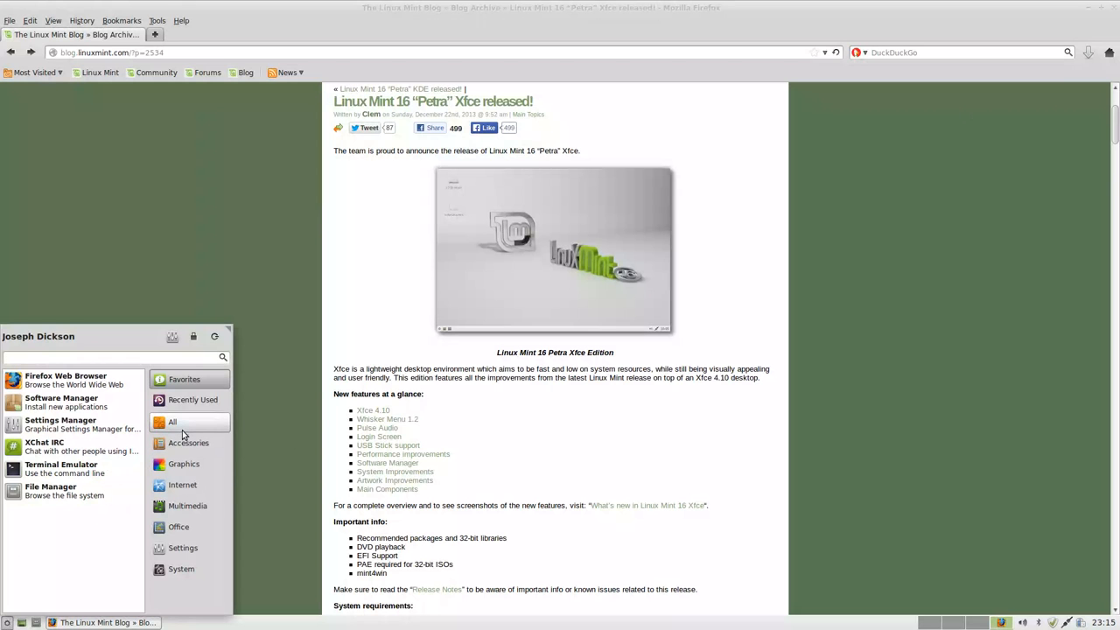
pyautogui.click(173, 422)
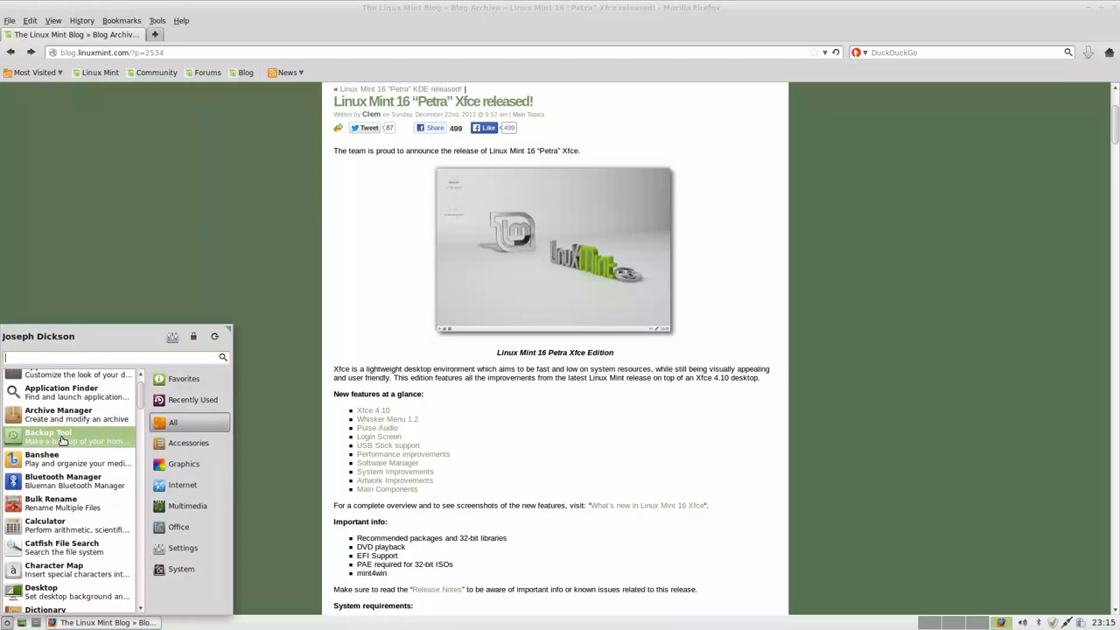
pyautogui.scroll(-3)
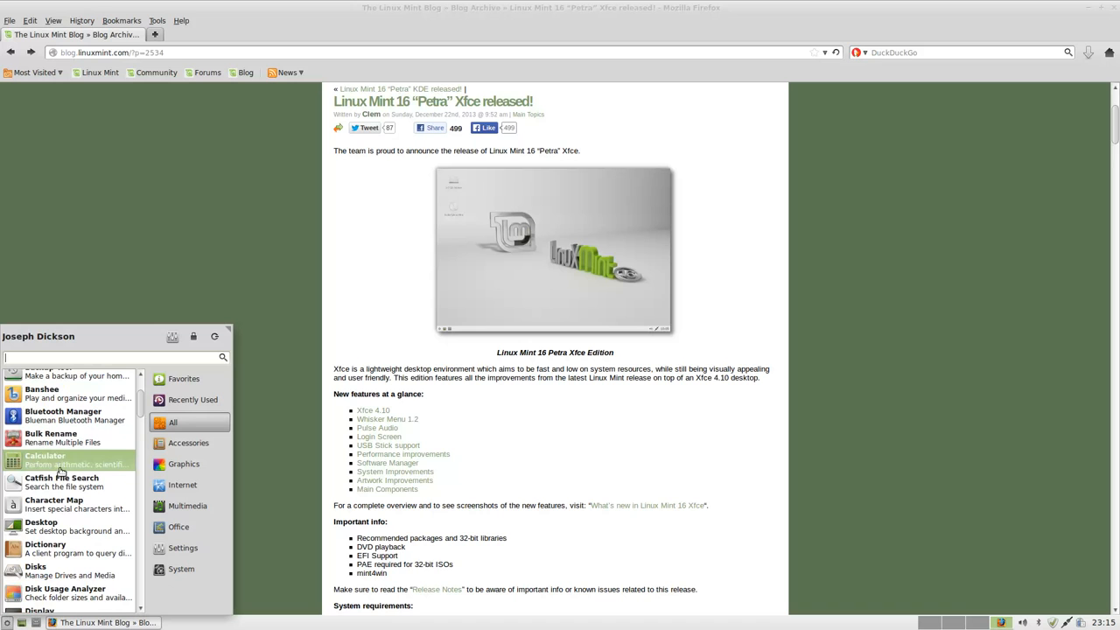
pyautogui.scroll(-3)
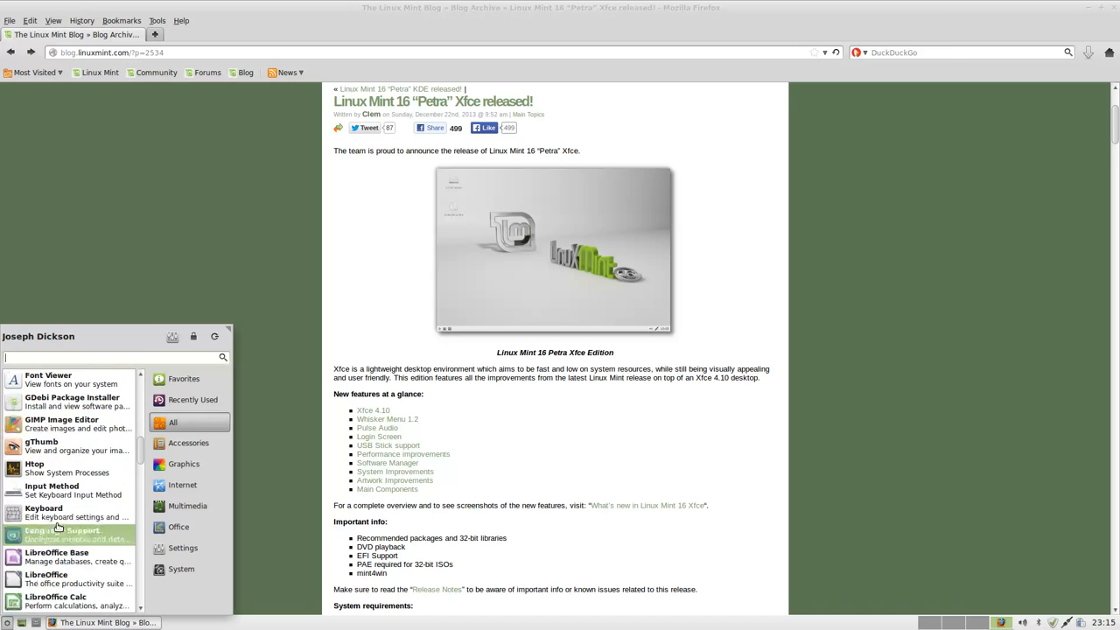
pyautogui.scroll(-3)
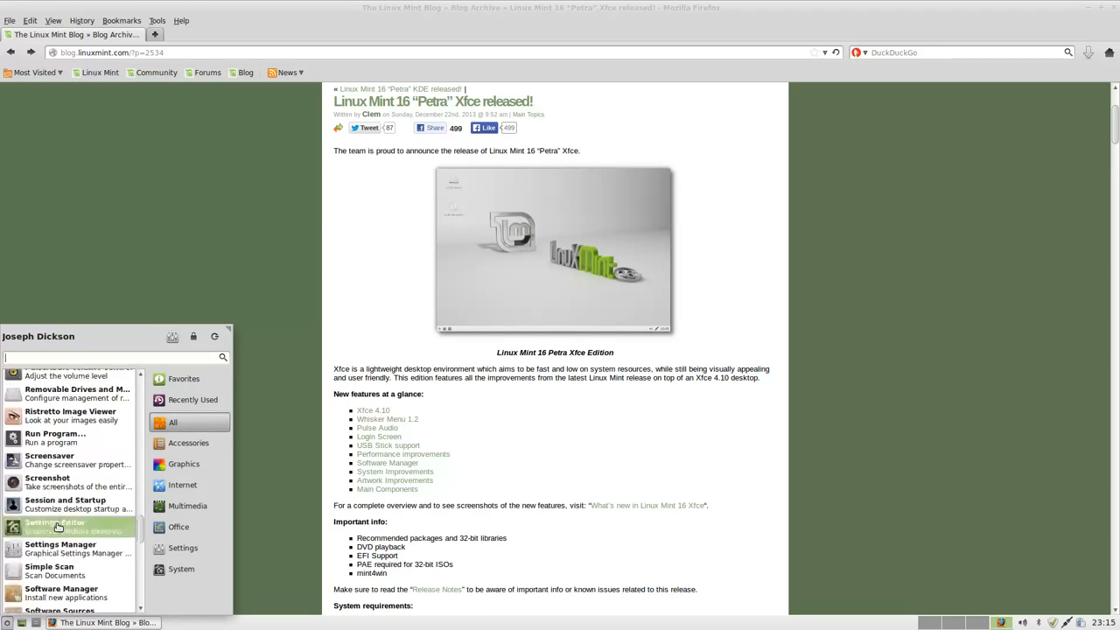
pyautogui.scroll(-3)
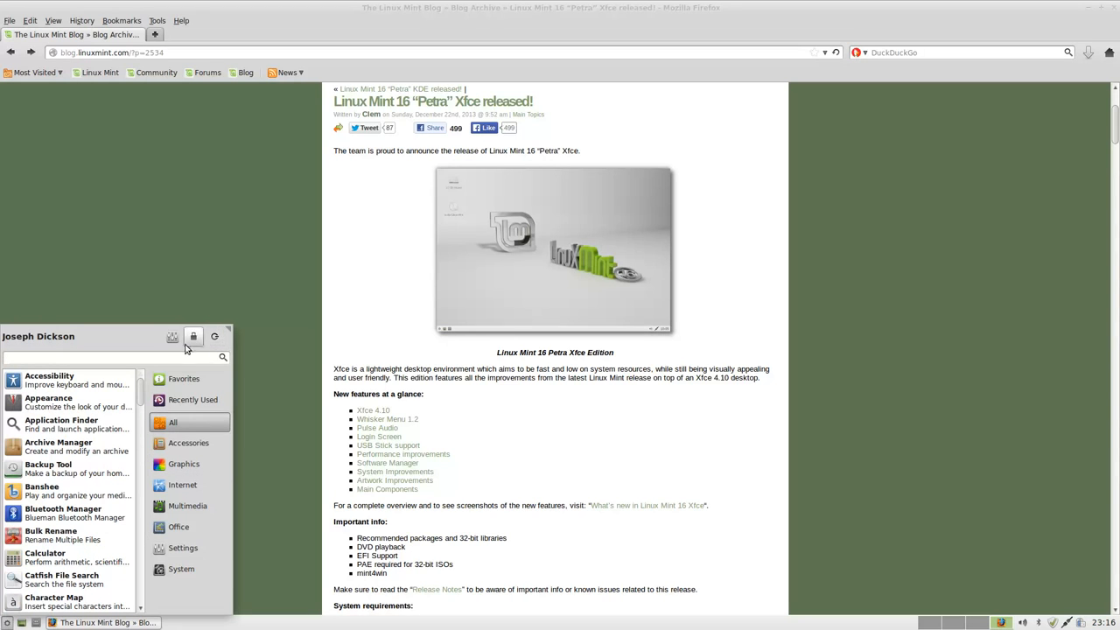
# Step: Open and close Xfce Settings Manager, then cancel the Log out dialog
pyautogui.click(183, 548)
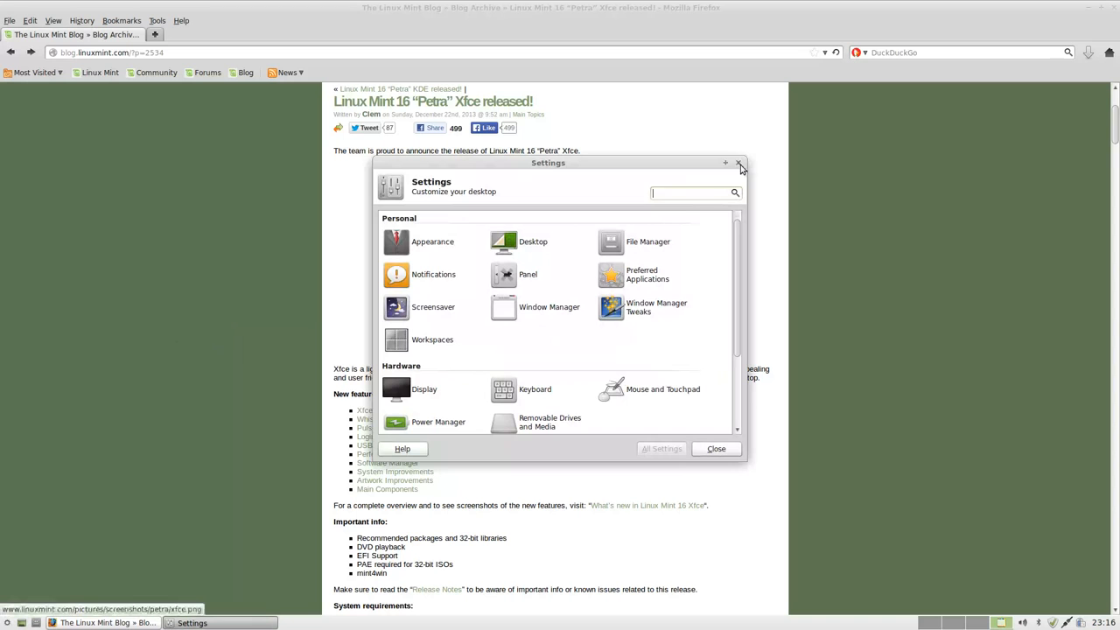
pyautogui.click(740, 164)
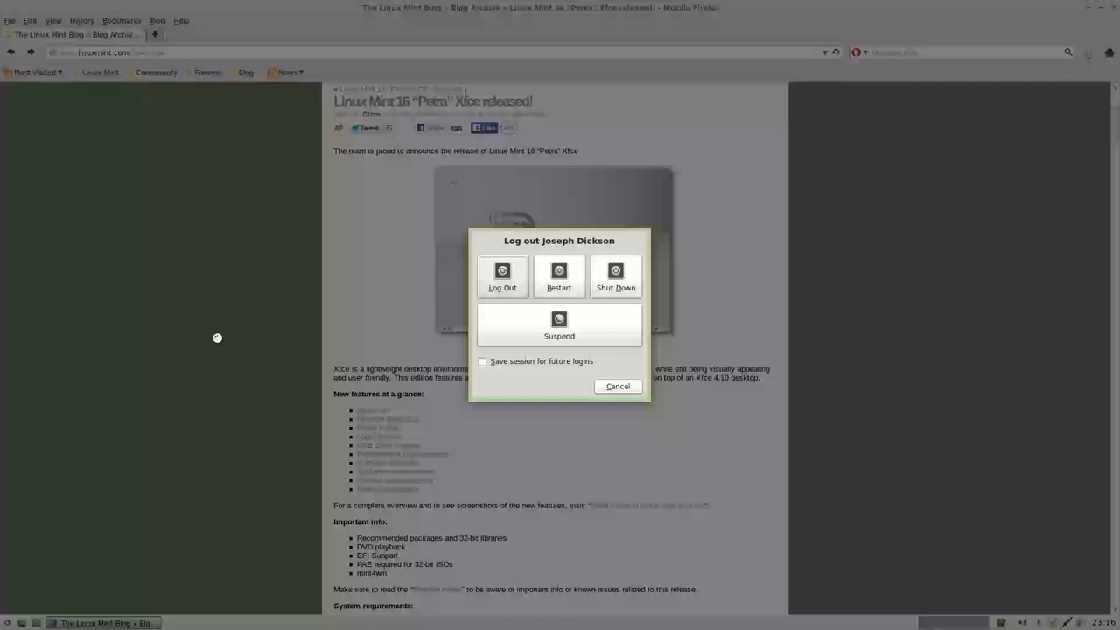
pyautogui.click(618, 386)
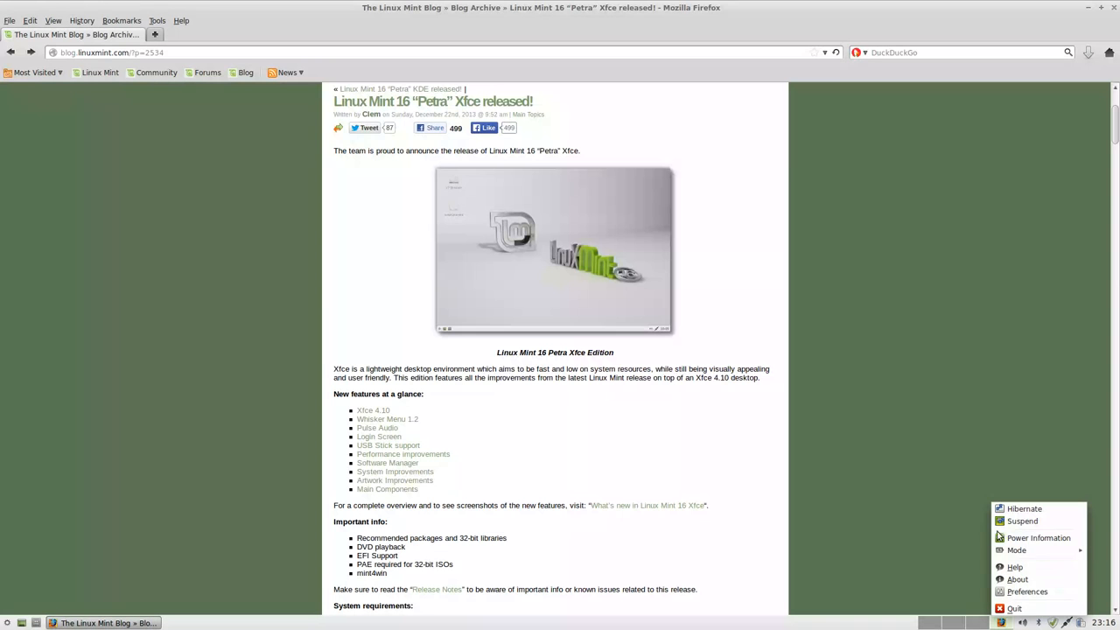
# Step: Review the Keyboard entry in Power Information from the power tray, then close it
pyautogui.click(1039, 537)
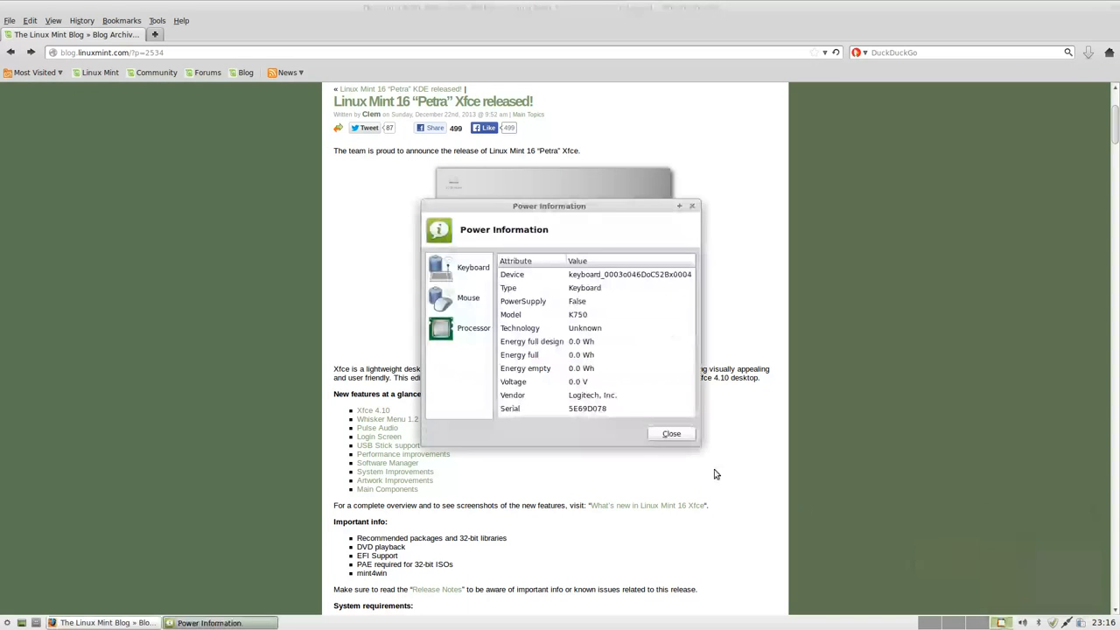
pyautogui.click(670, 433)
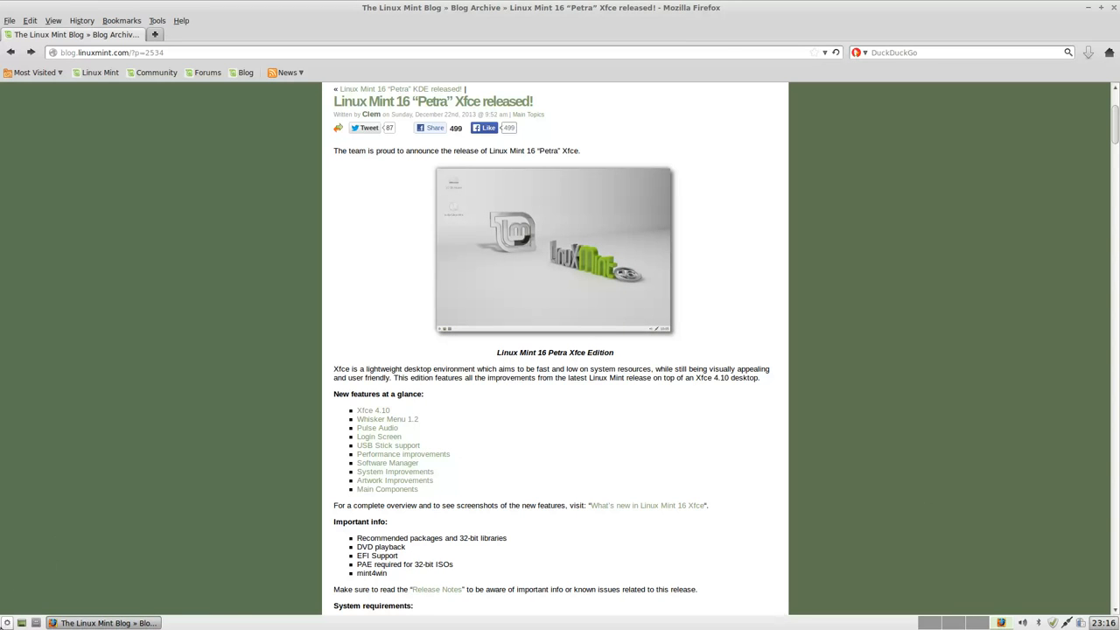
pyautogui.click(7, 622)
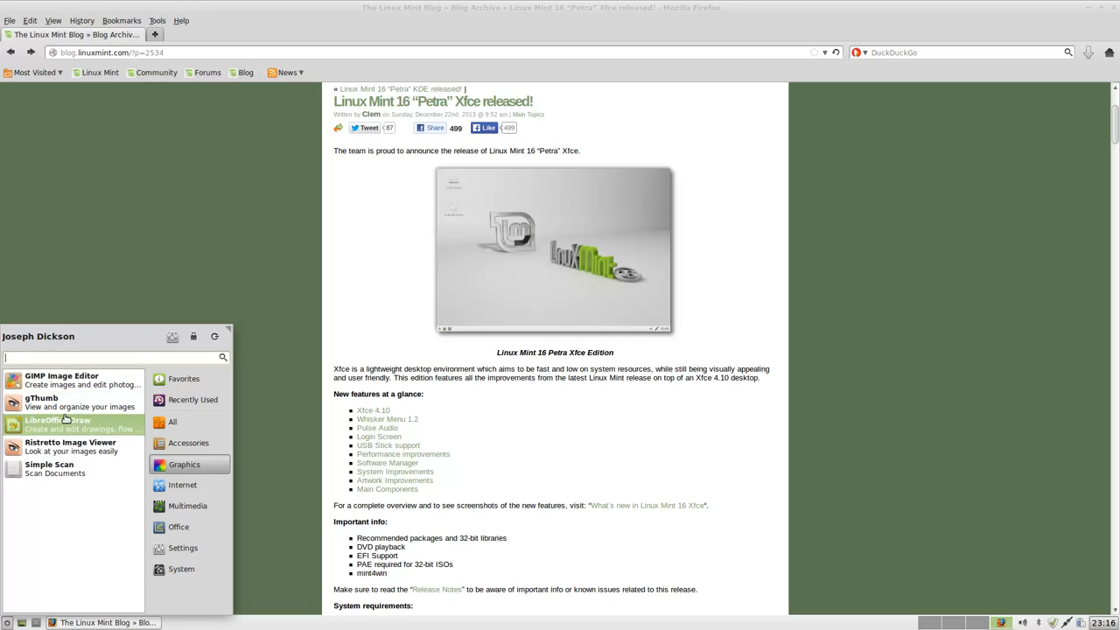
pyautogui.moveTo(70, 446)
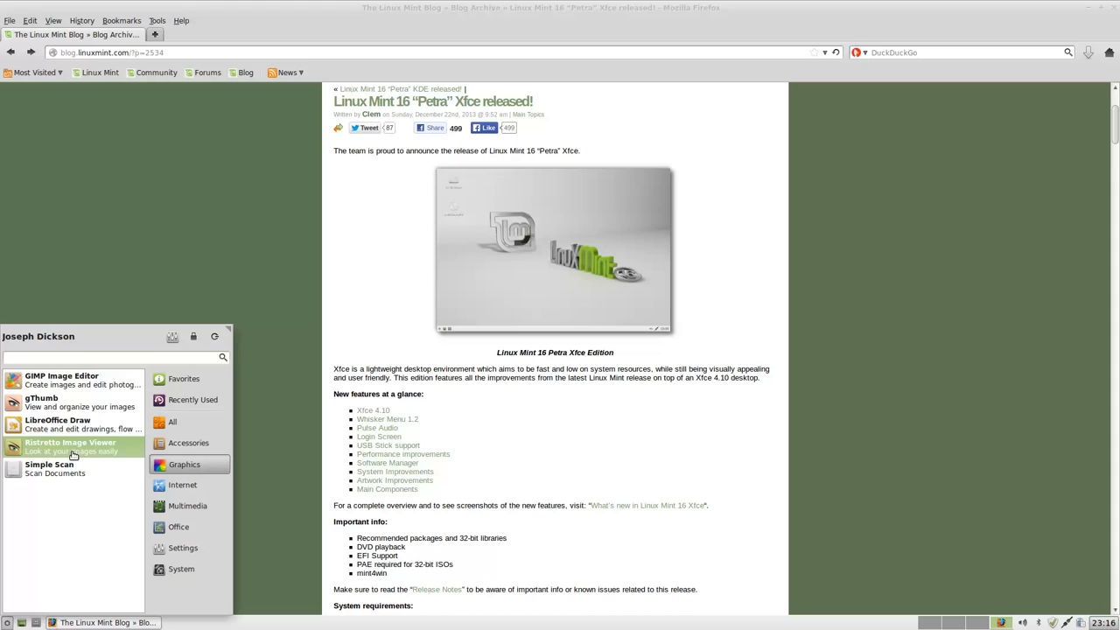
pyautogui.moveTo(182, 485)
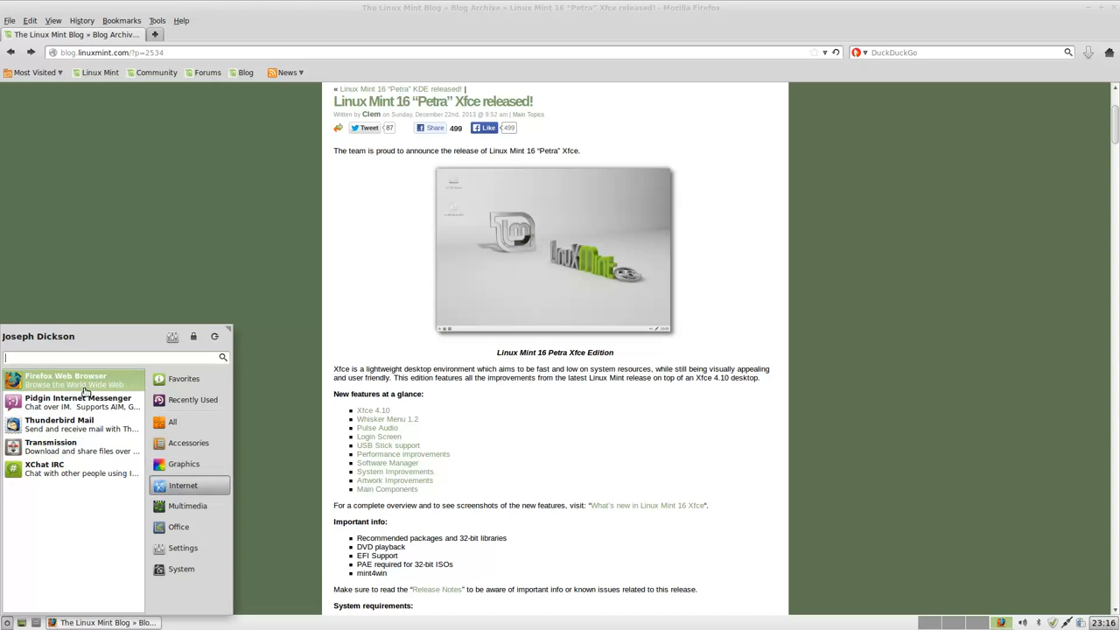
pyautogui.moveTo(58, 424)
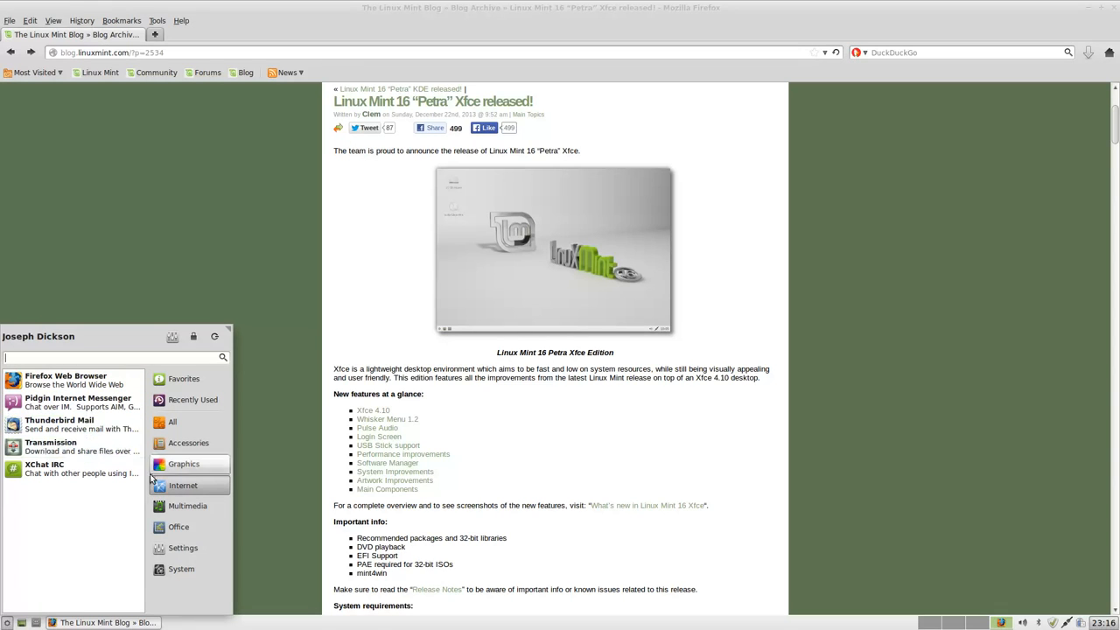
pyautogui.moveTo(187, 506)
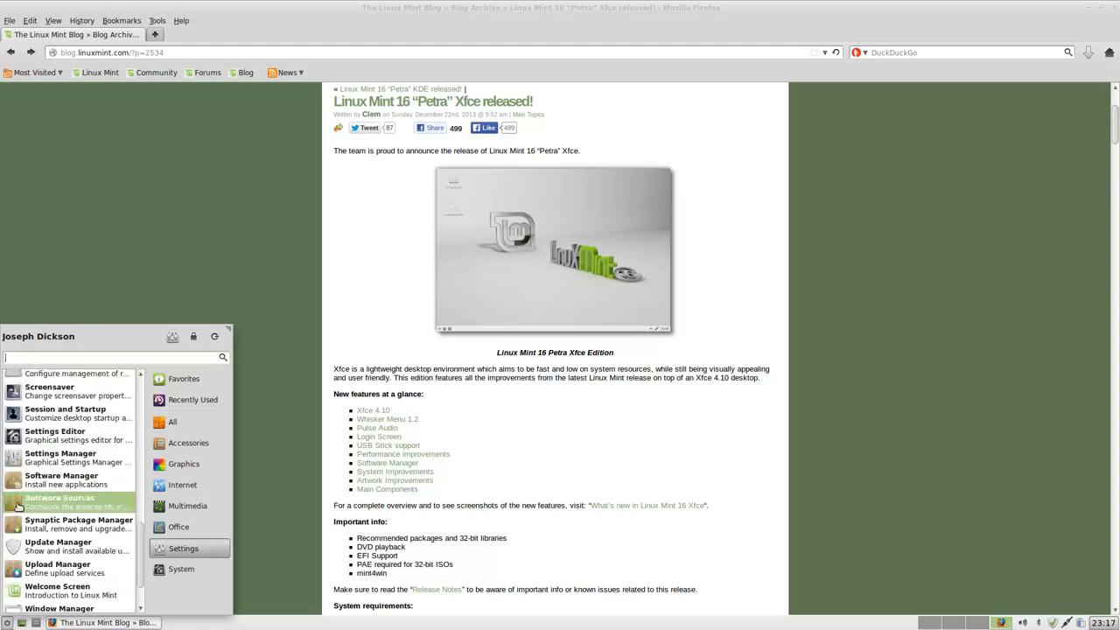
# Step: Scroll the Settings category and launch Window Manager Tweaks
pyautogui.scroll(-3)
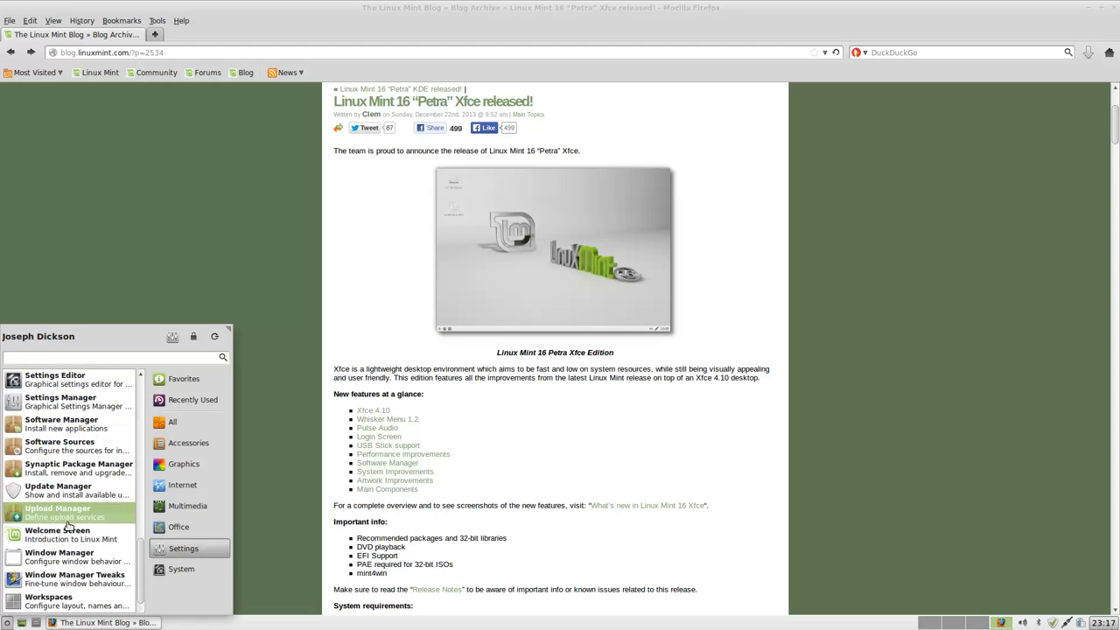
pyautogui.click(75, 574)
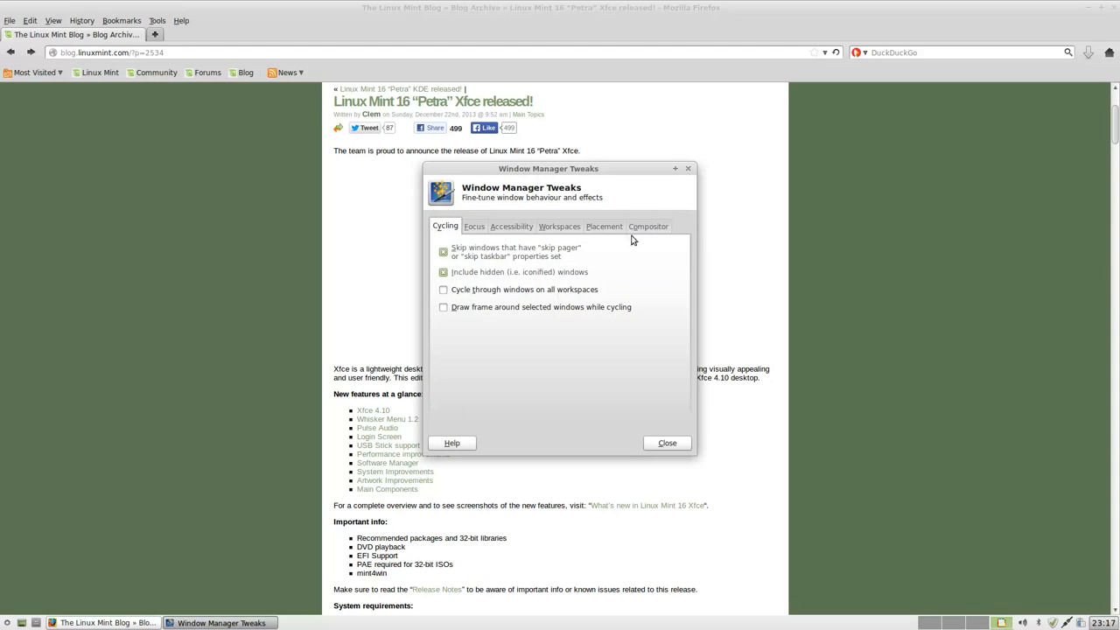
# Step: View the Placement tab, drag the Tweaks window right, and show the desktop
pyautogui.click(604, 226)
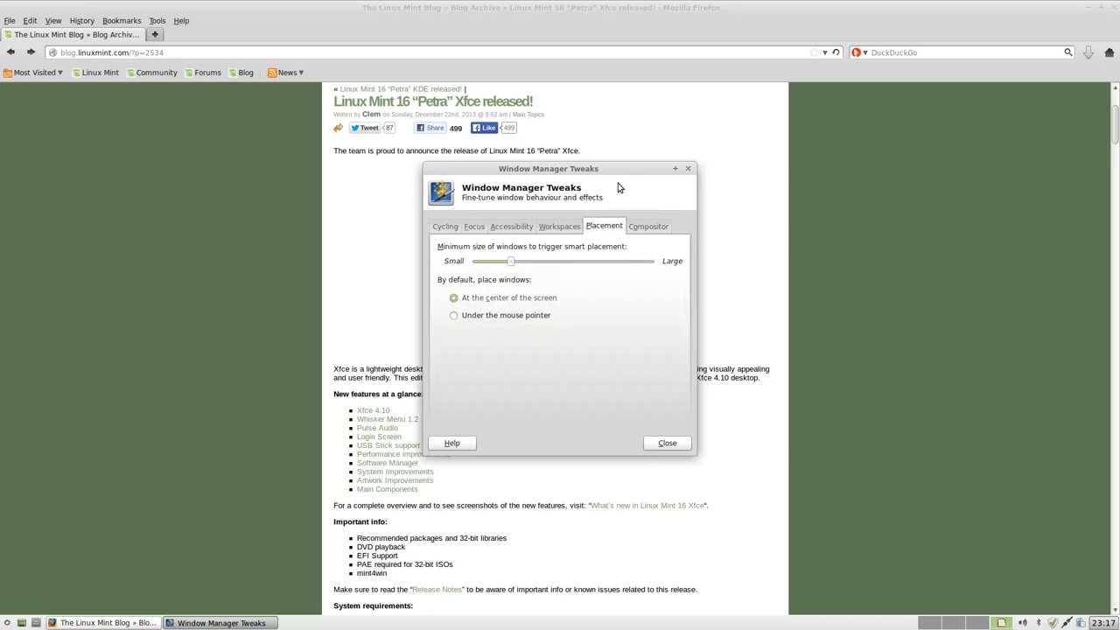
pyautogui.moveTo(548, 168); pyautogui.dragTo(612, 165)
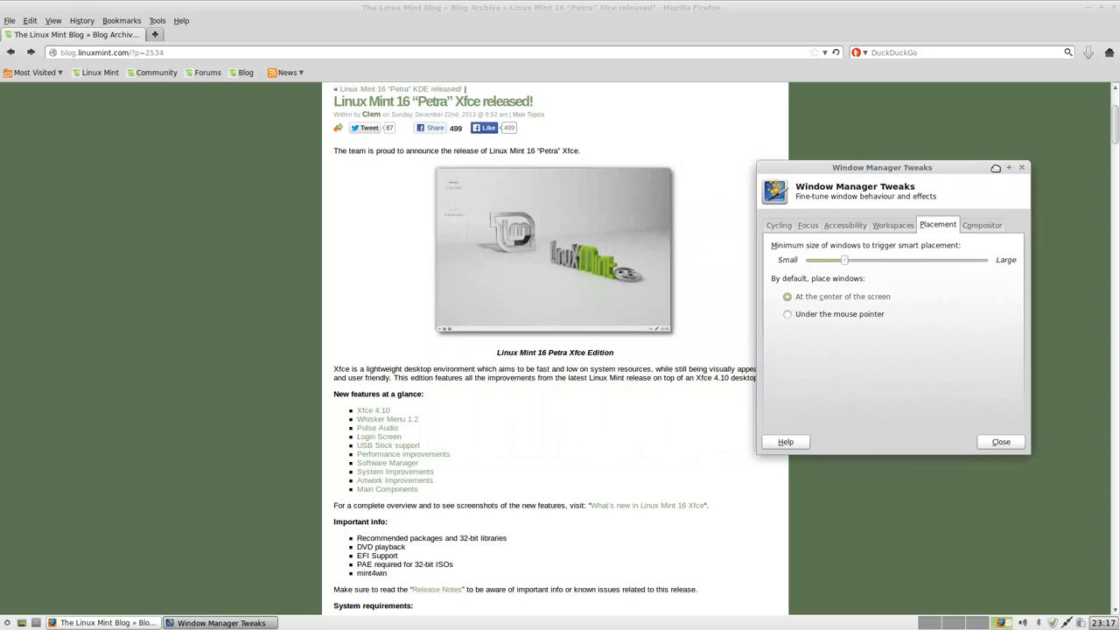
pyautogui.click(1000, 441)
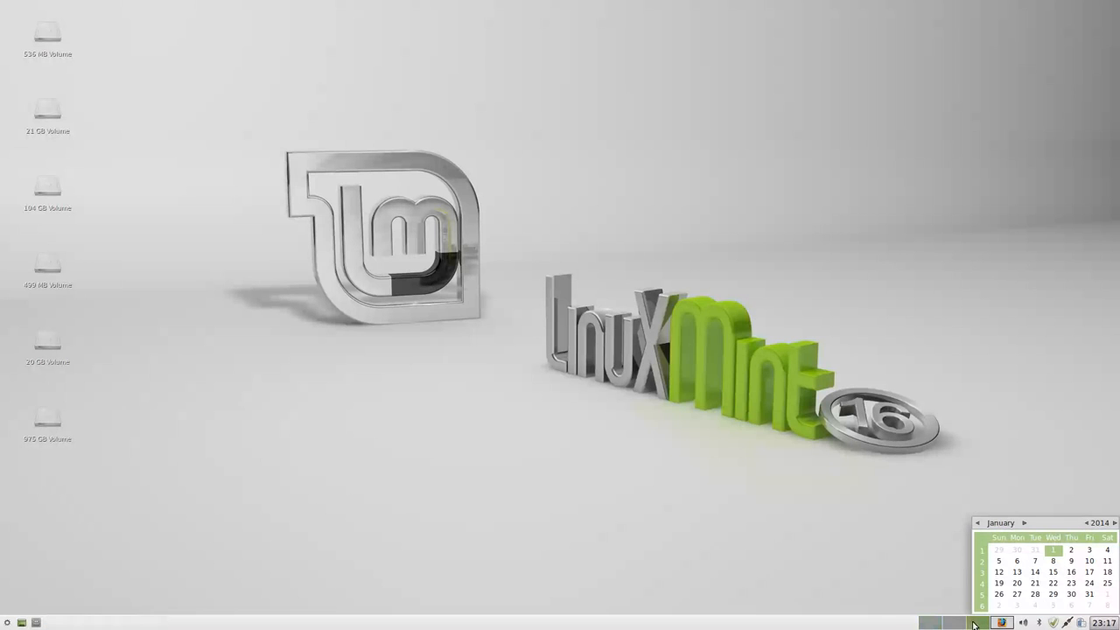
# Step: View and close the separator's Properties, then open Panel Preferences
pyautogui.rightClick(973, 622)
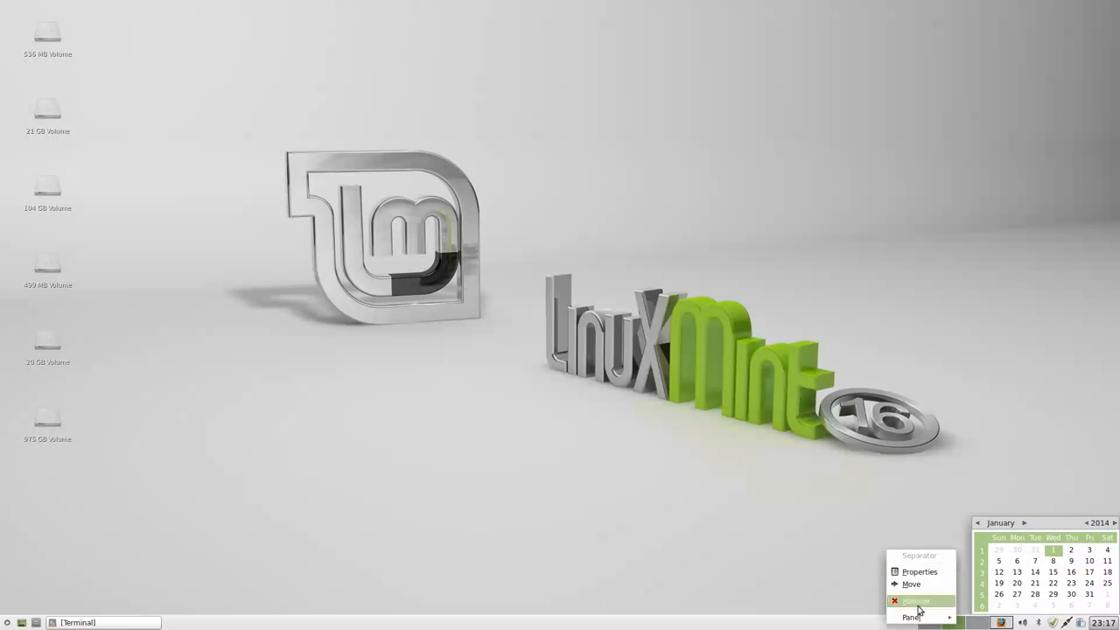
pyautogui.click(919, 572)
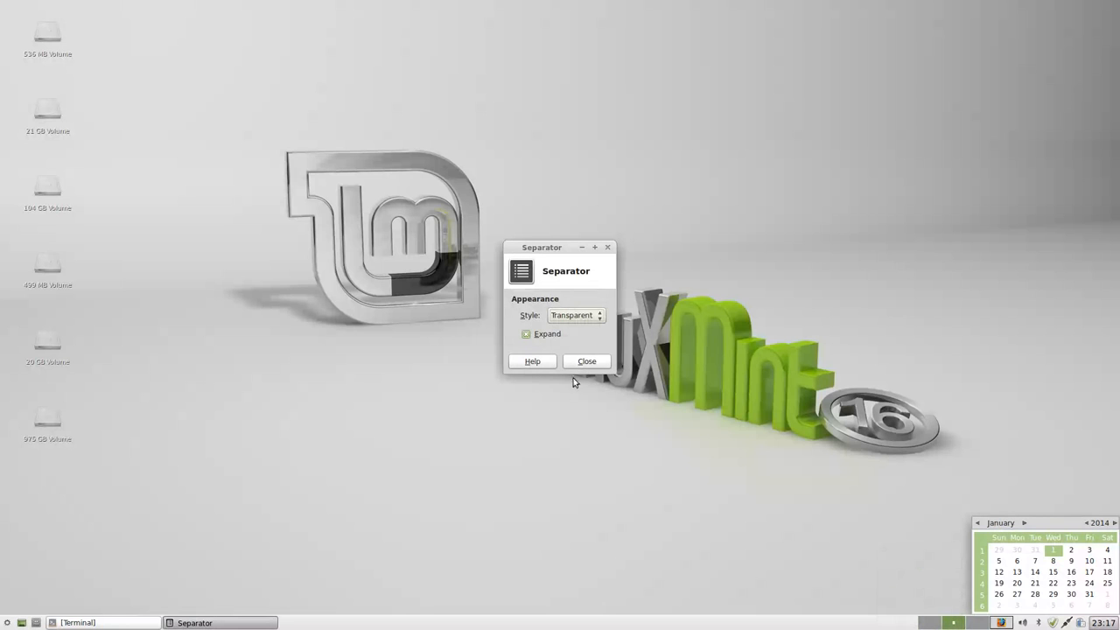
pyautogui.click(586, 360)
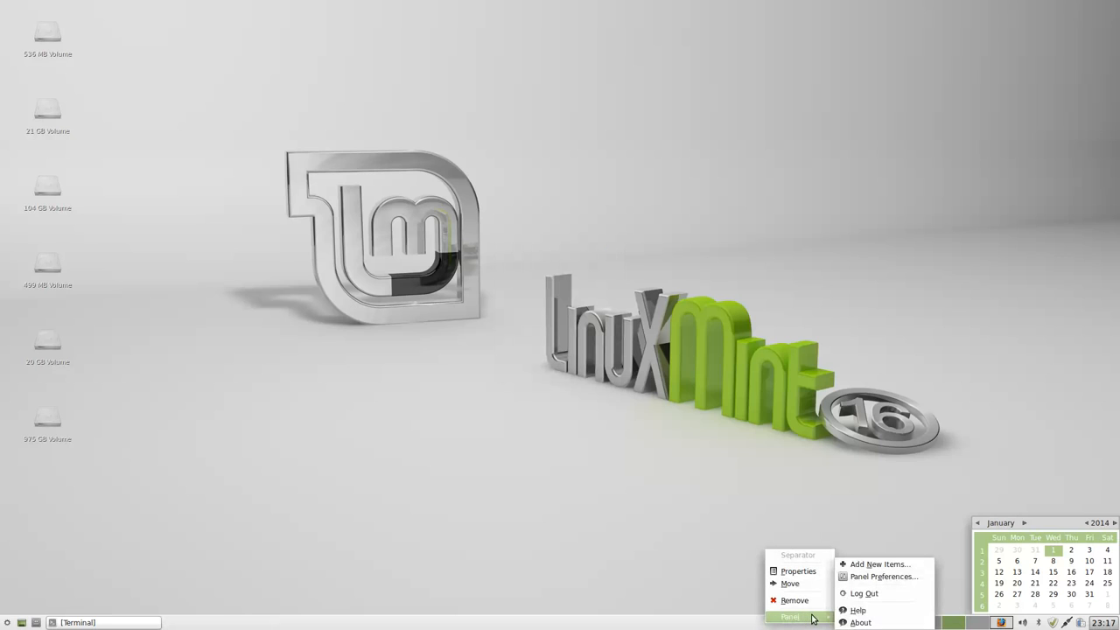
pyautogui.moveTo(876, 576)
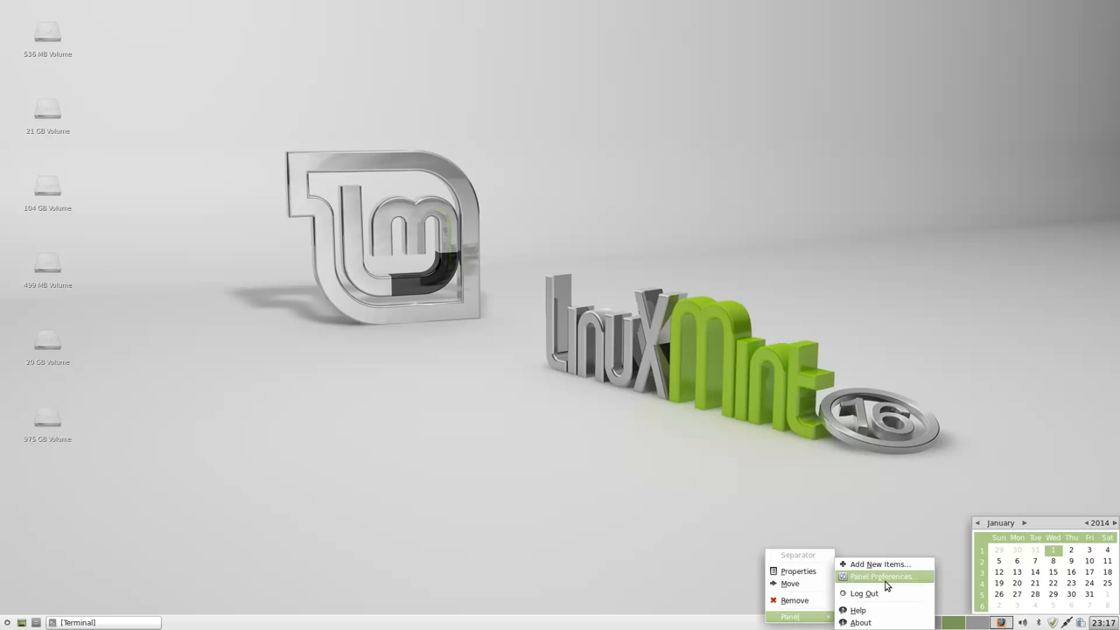
pyautogui.click(880, 576)
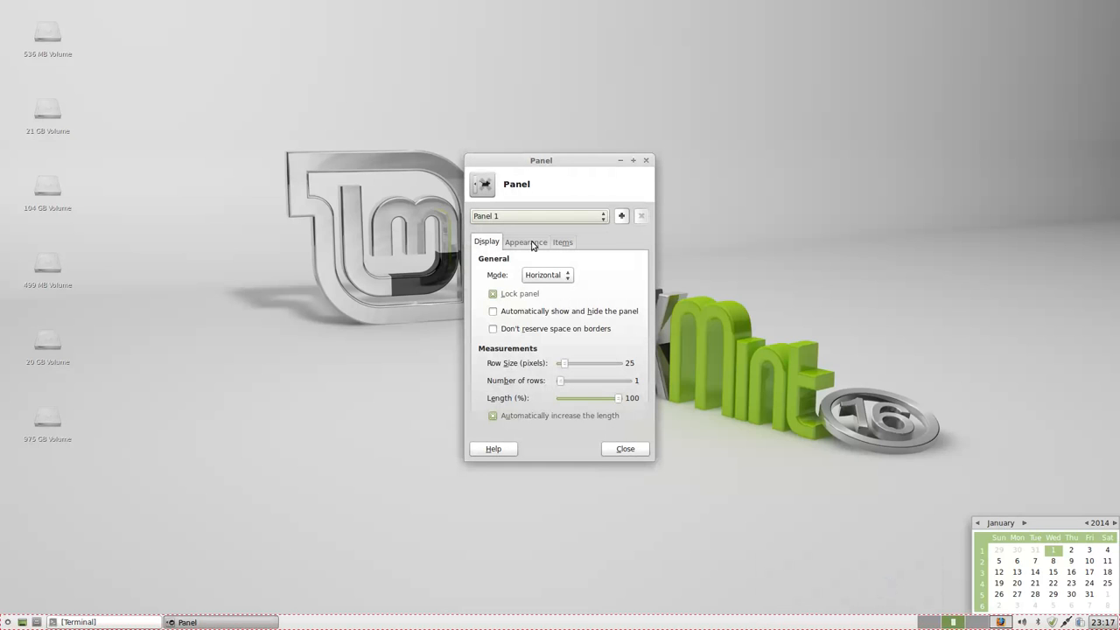
# Step: View Panel 1's Appearance tab, then list its items on the Items tab
pyautogui.click(525, 242)
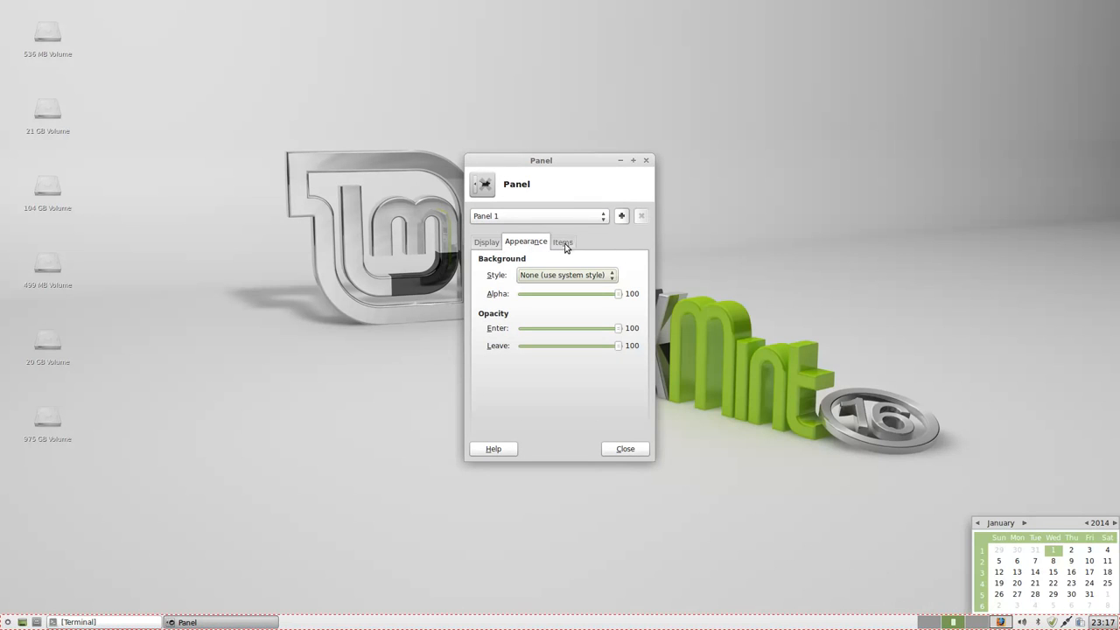
pyautogui.click(562, 241)
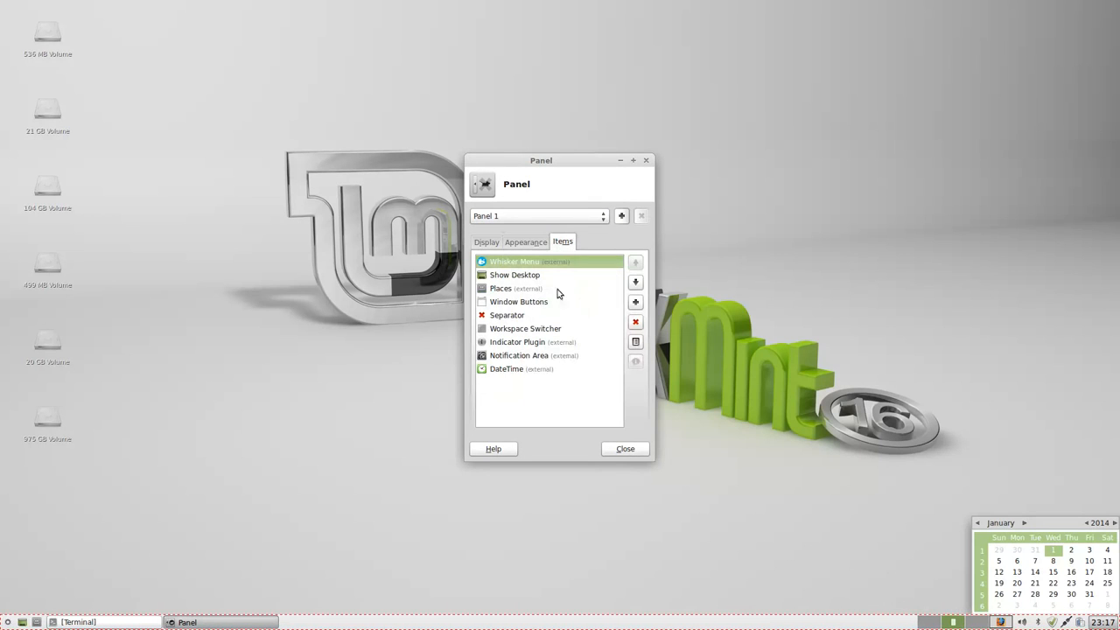
pyautogui.moveTo(529, 268)
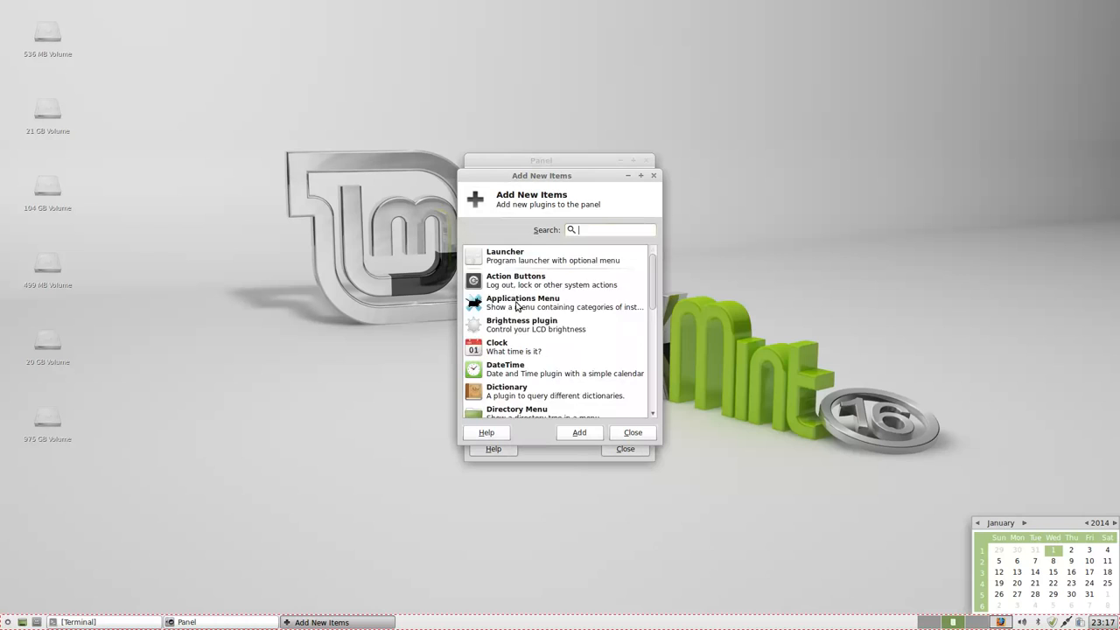
# Step: Scroll the Add New Items plugin list down to Whisker Menu, Window Menu and Workspace Switcher
pyautogui.scroll(-3)
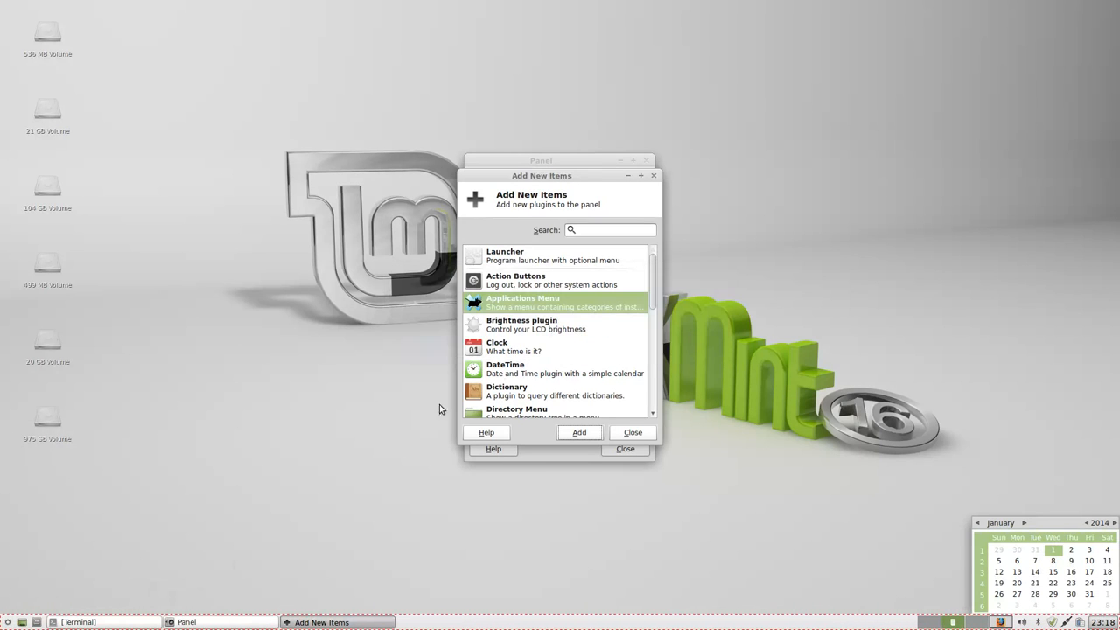
pyautogui.scroll(-3)
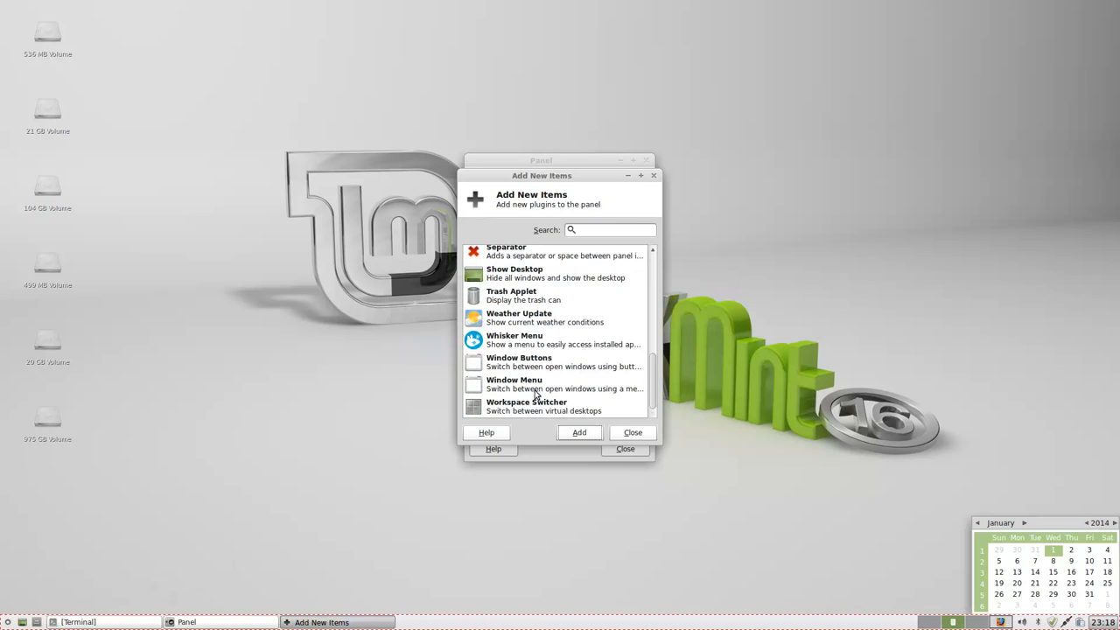
pyautogui.moveTo(529, 411)
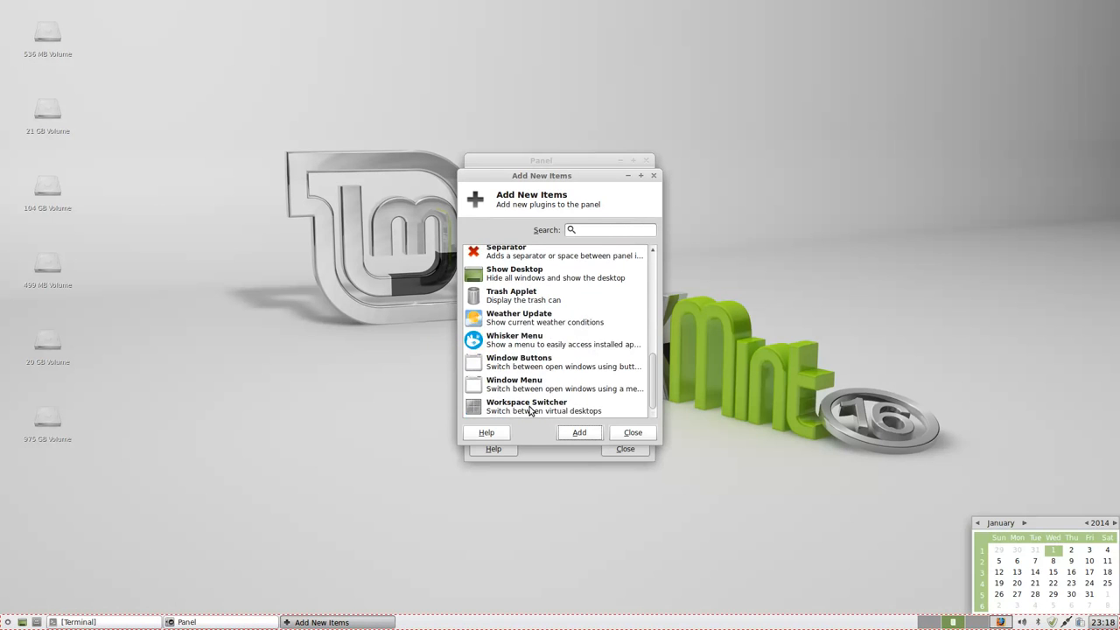
pyautogui.moveTo(529, 395)
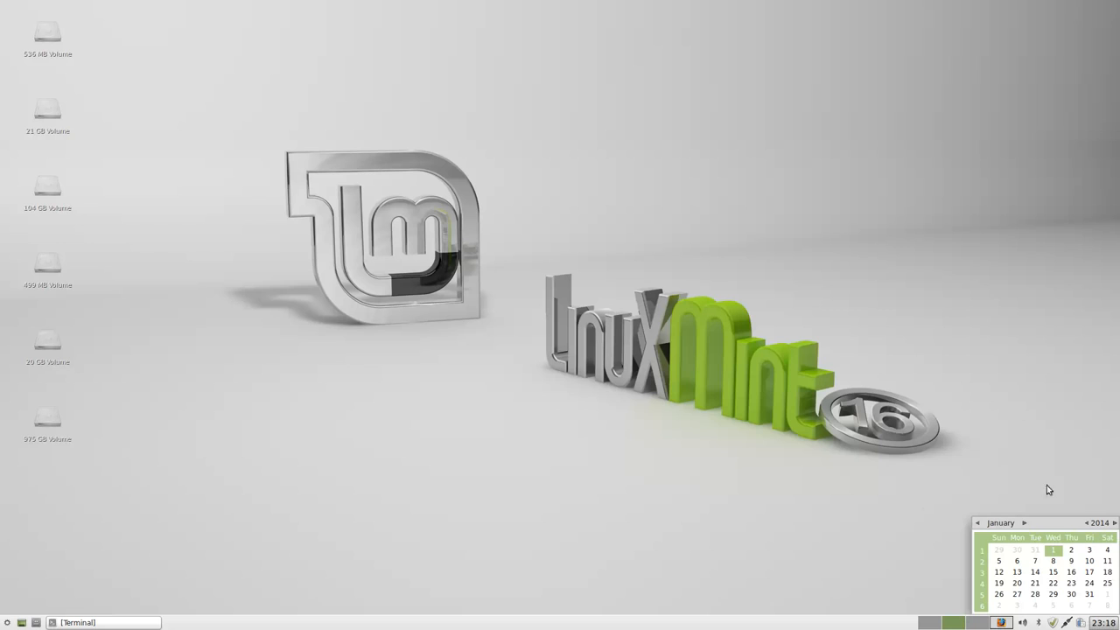
pyautogui.moveTo(784, 478)
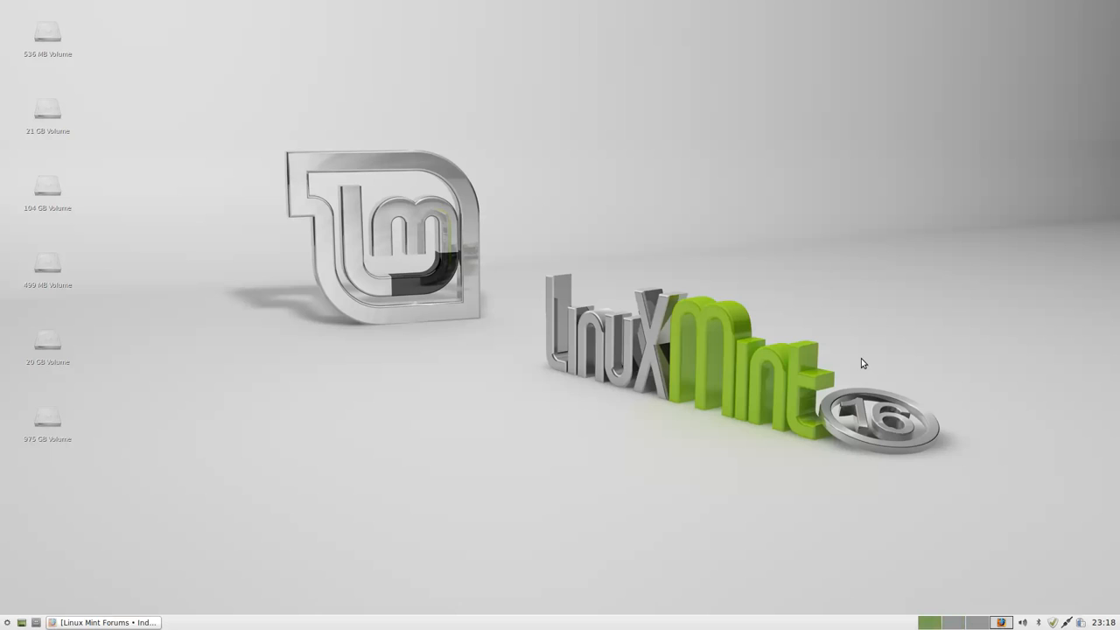
# Step: Bring Firefox back and scroll the Linux Mint 16 Xfce post down to its 64 Responses
pyautogui.click(80, 622)
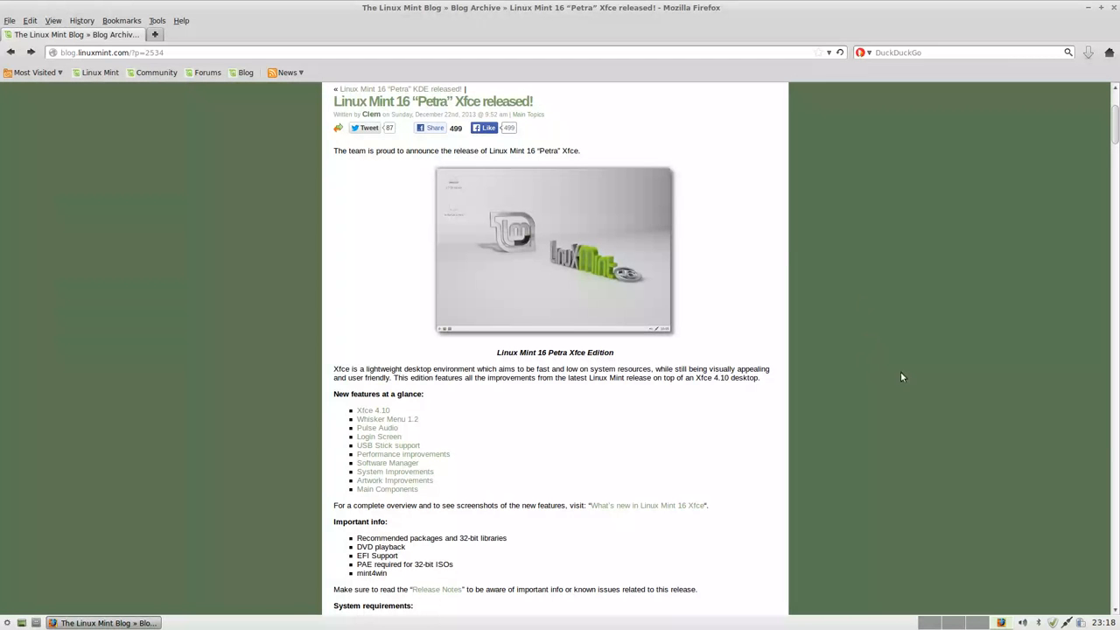
pyautogui.scroll(-3)
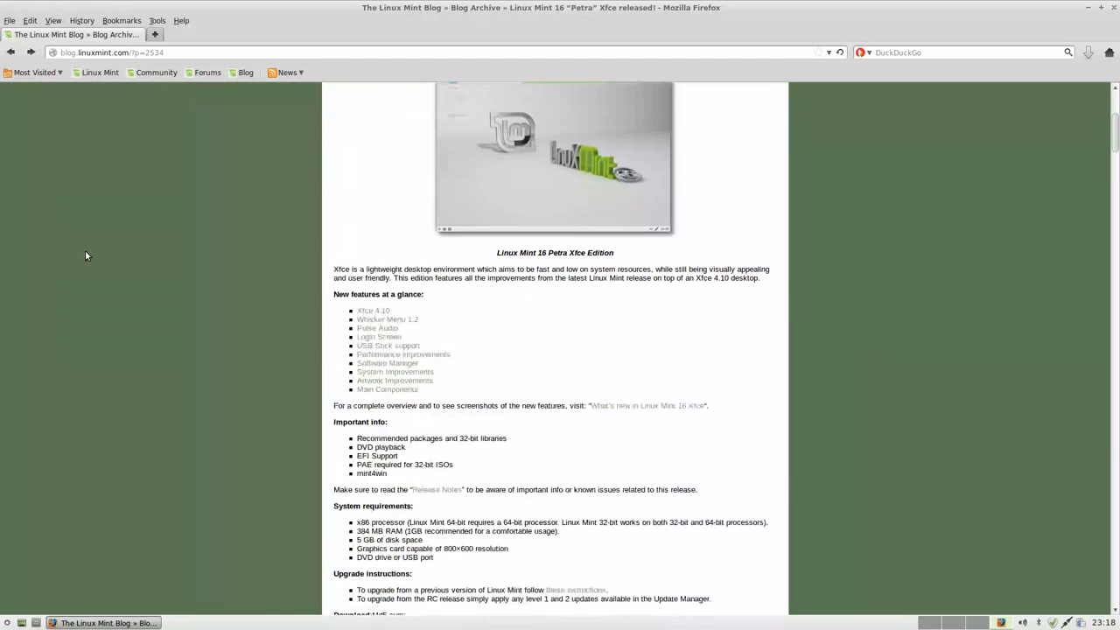
pyautogui.scroll(-3)
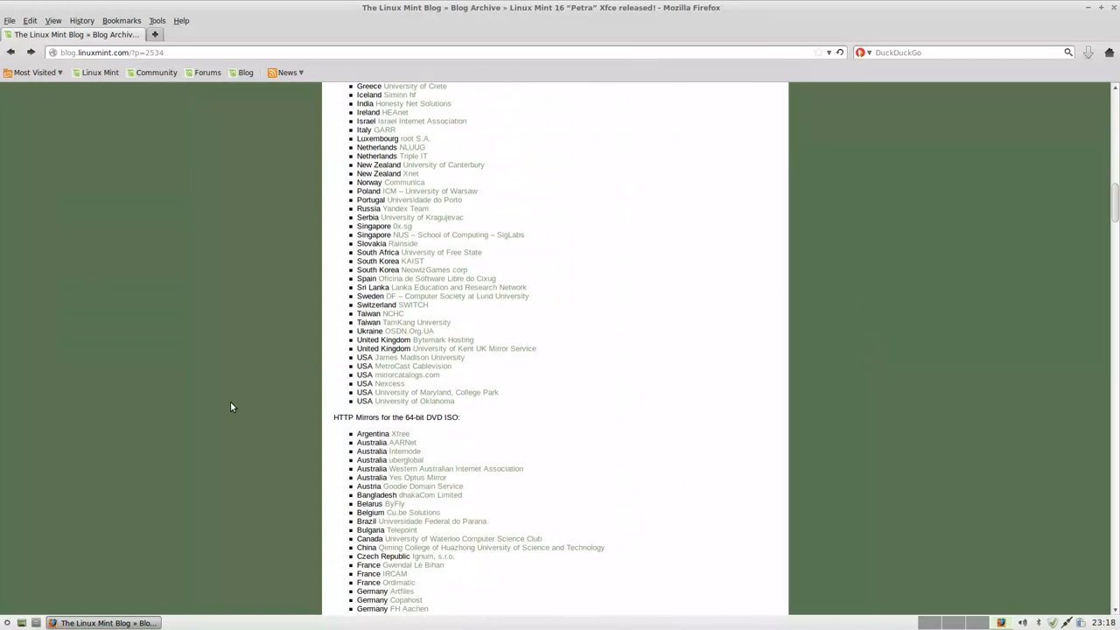
pyautogui.scroll(-3)
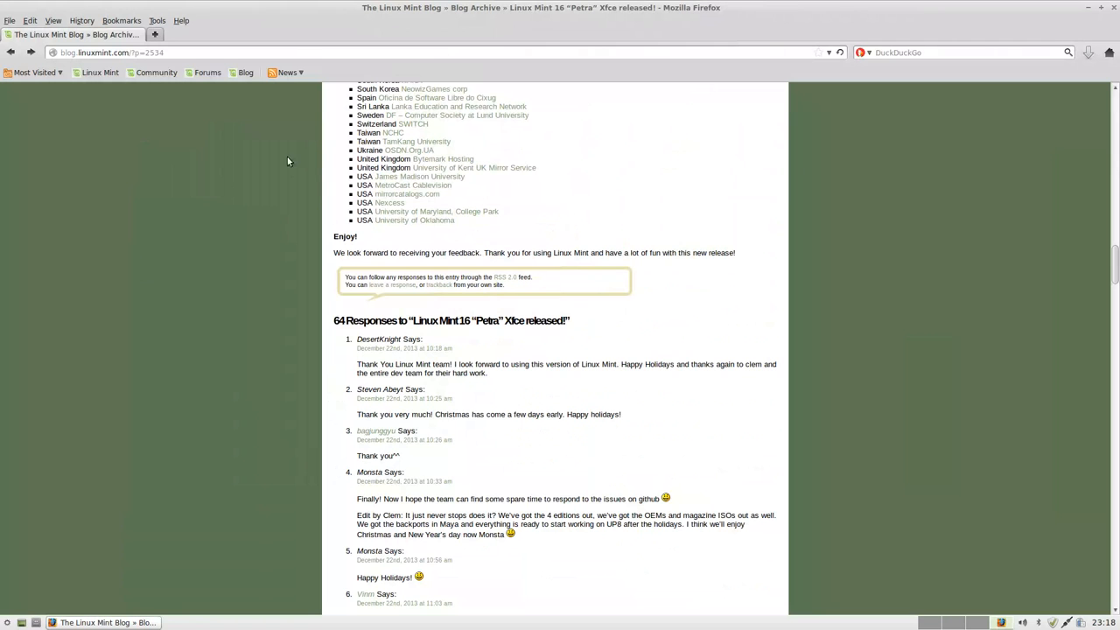
pyautogui.moveTo(1041, 13)
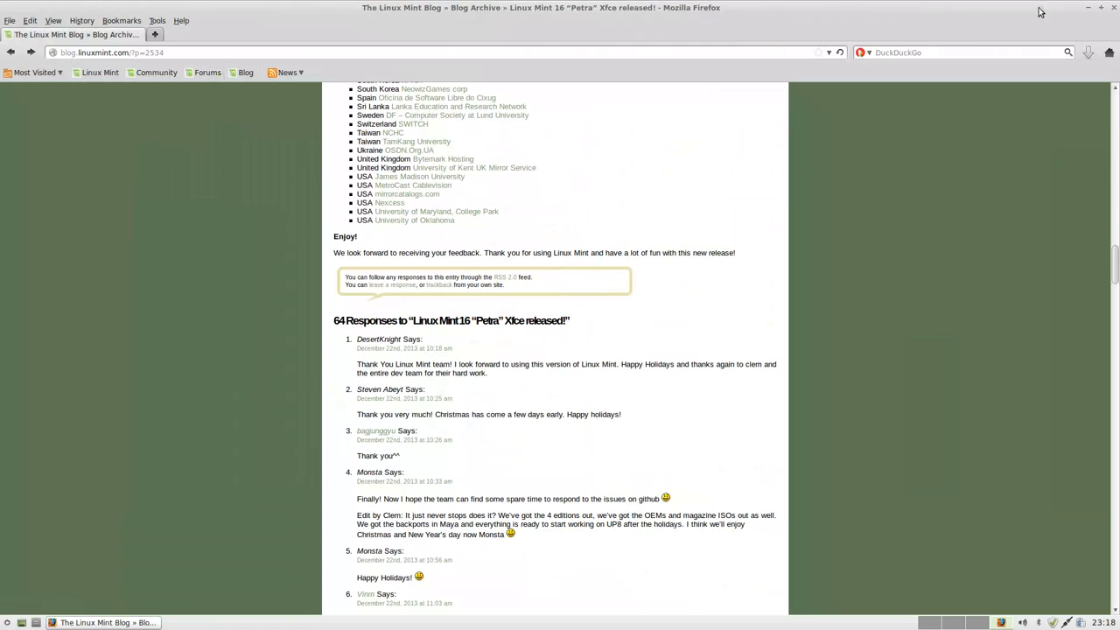
# Step: Open Desktop Settings from the desktop menu and set the arturodonate sunset beach wallpaper
pyautogui.rightClick(840, 262)
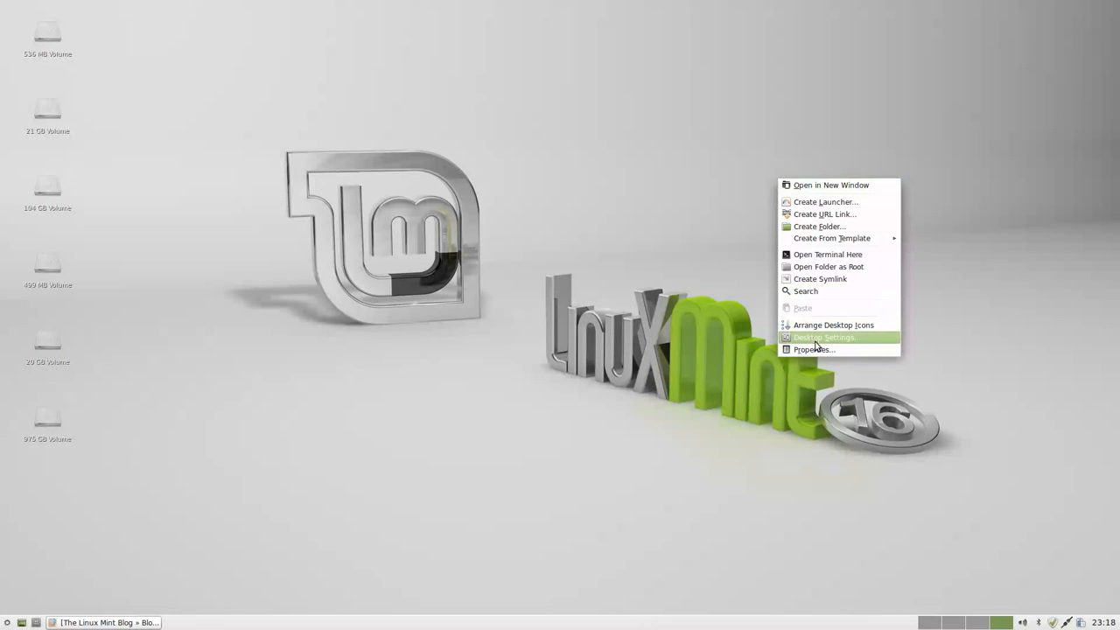
pyautogui.moveTo(814, 349)
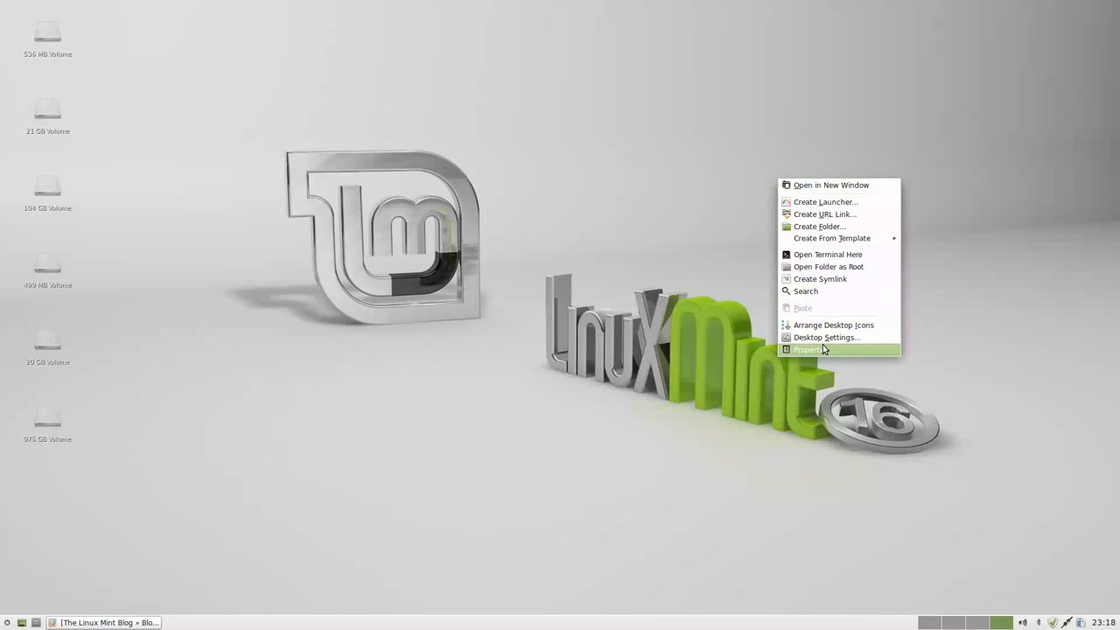
pyautogui.click(807, 349)
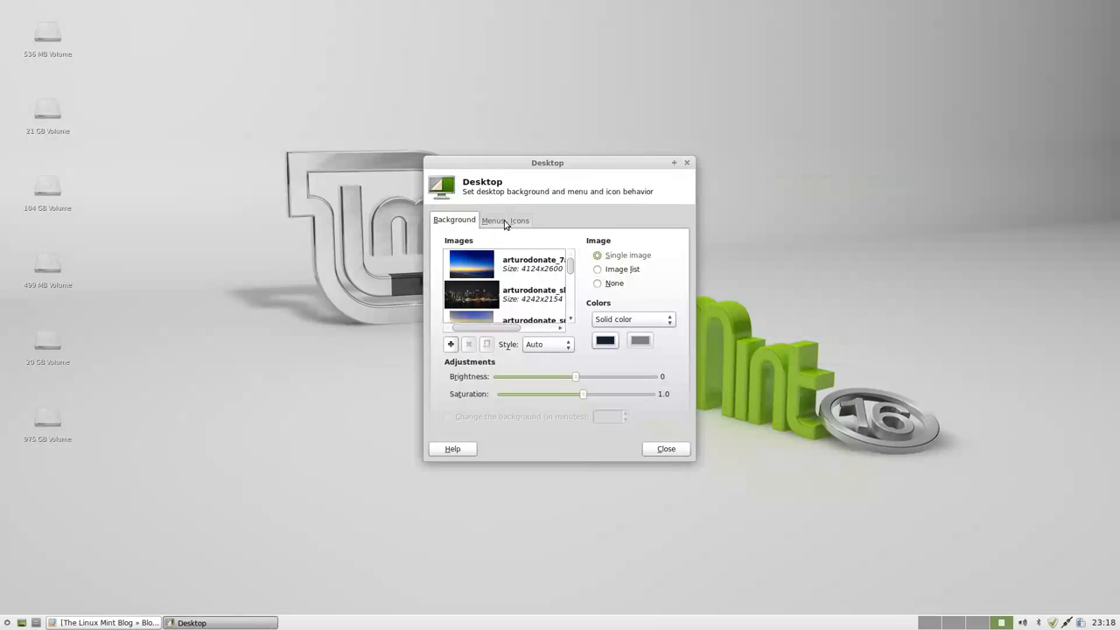
pyautogui.scroll(-3)
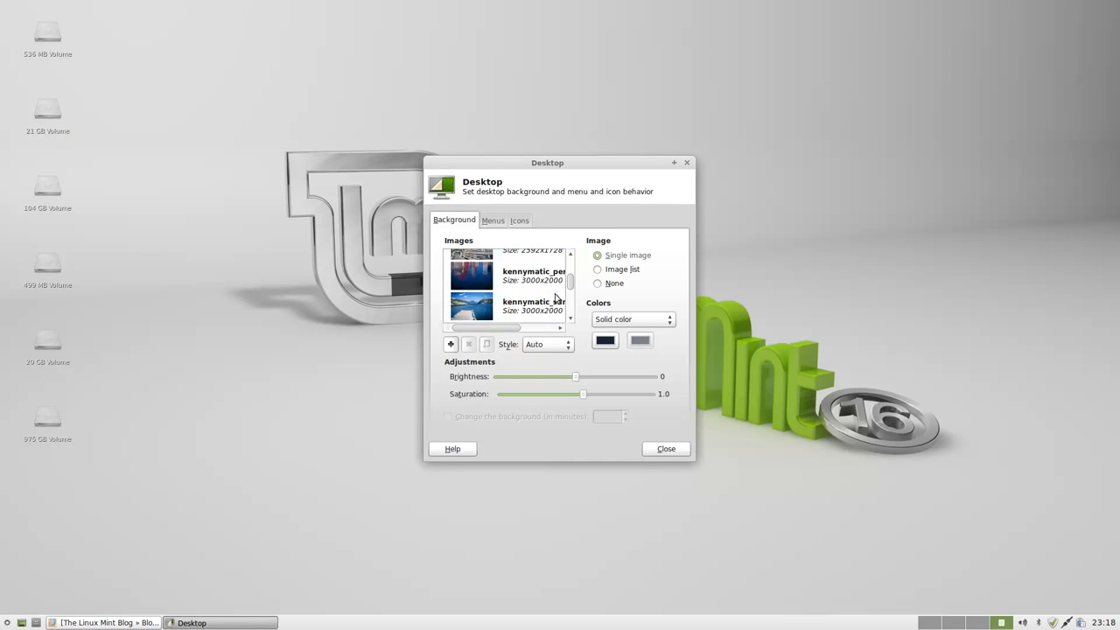
pyautogui.click(471, 263)
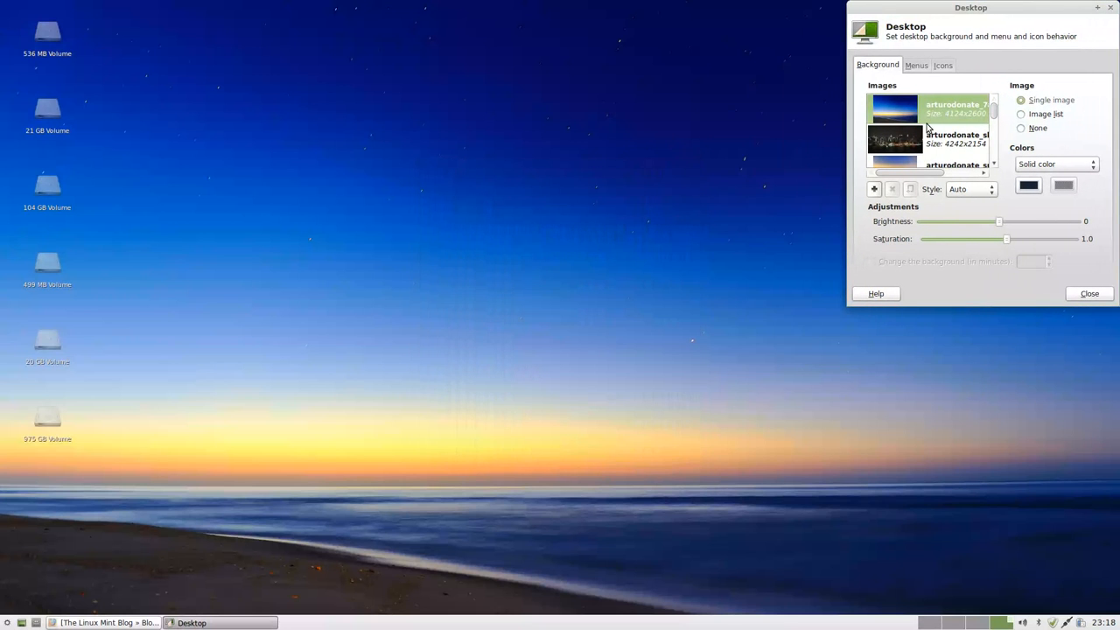
# Step: Try the snowy trees, night water, Mint logo, streaks and winter wallpapers, ending on xfce-blue.jpg
pyautogui.click(893, 140)
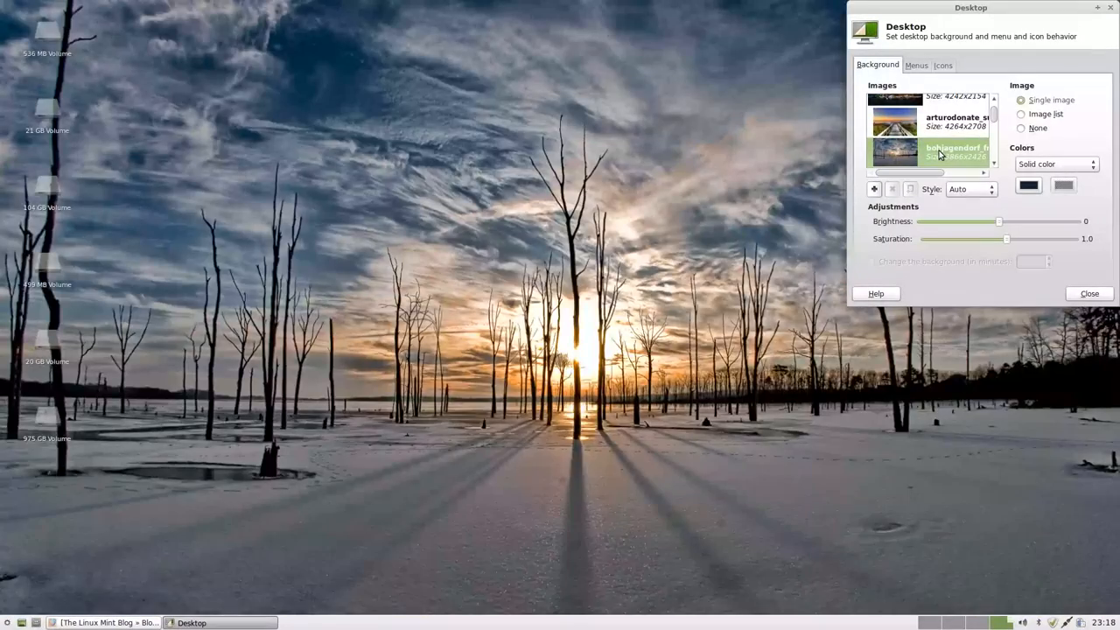
pyautogui.click(894, 153)
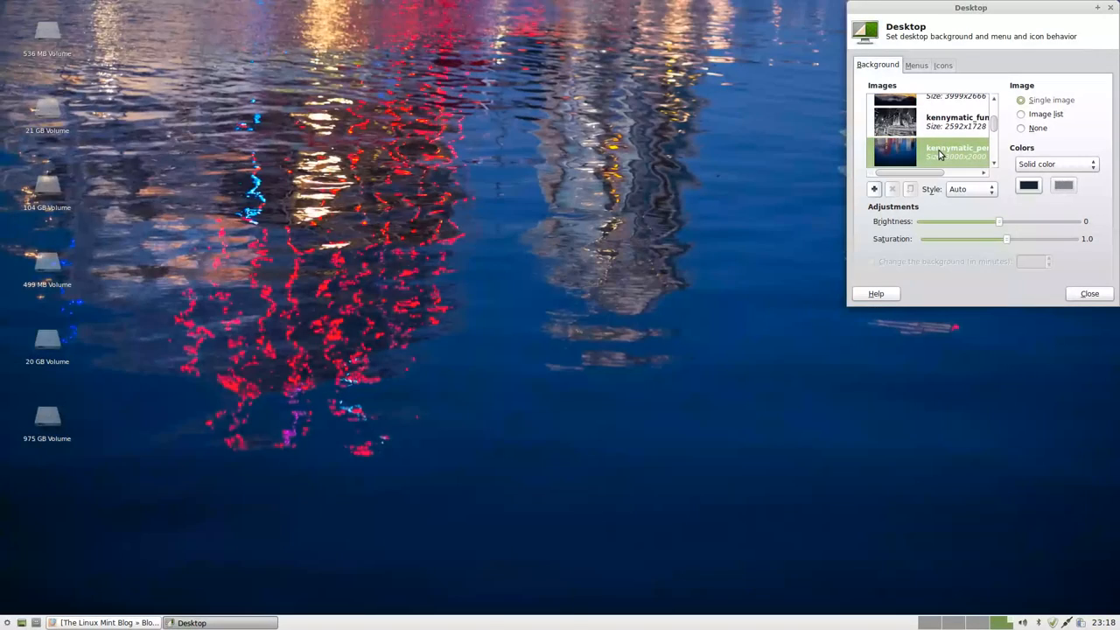
pyautogui.click(894, 153)
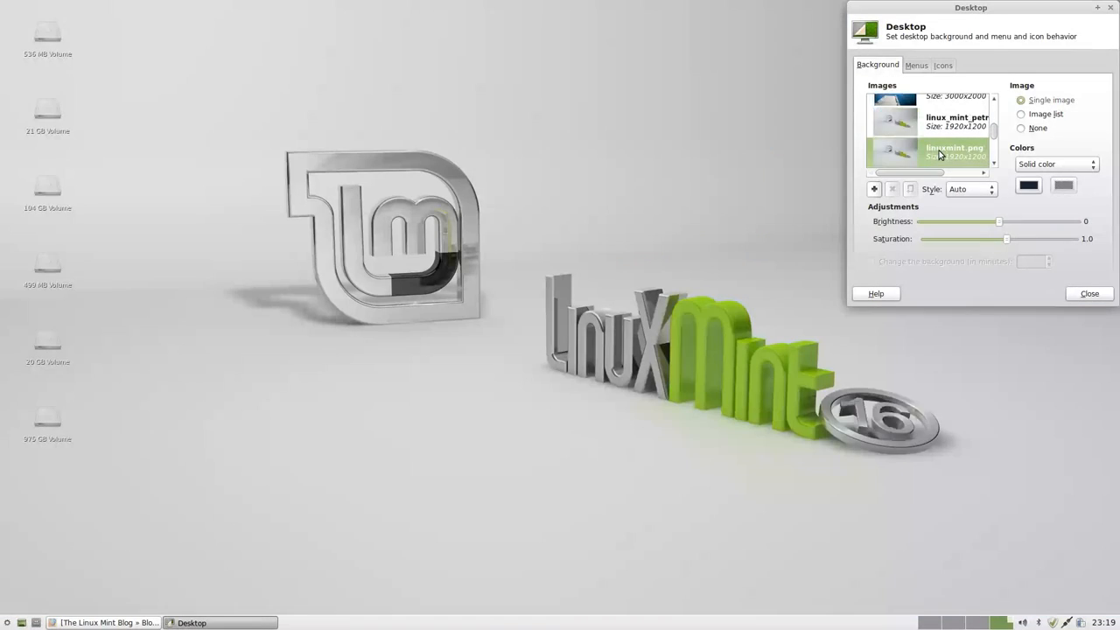
pyautogui.click(894, 153)
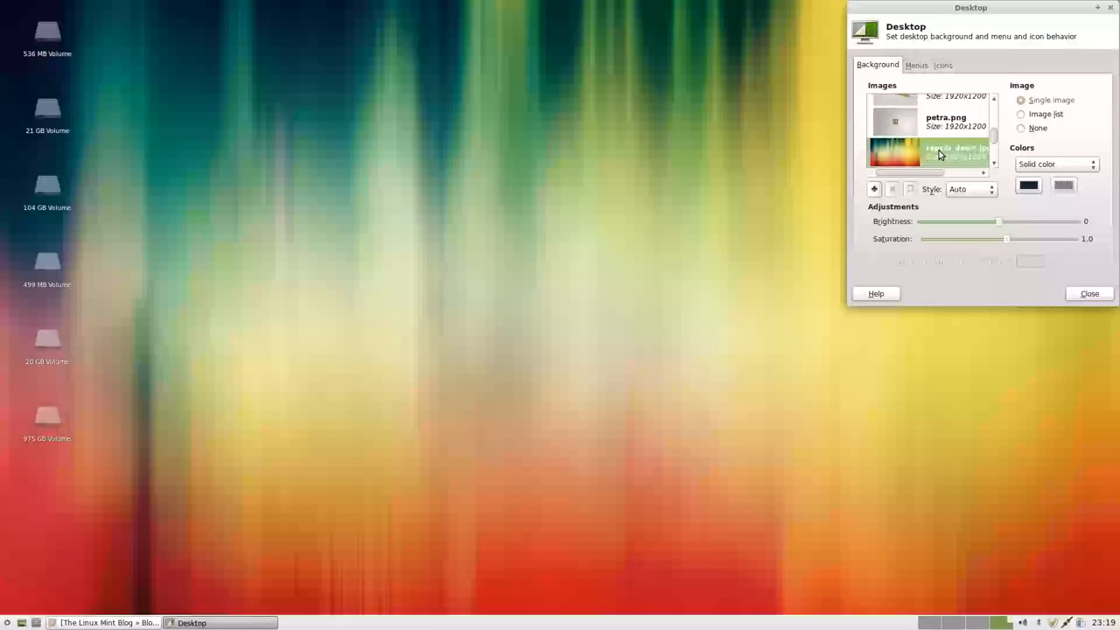
pyautogui.click(927, 153)
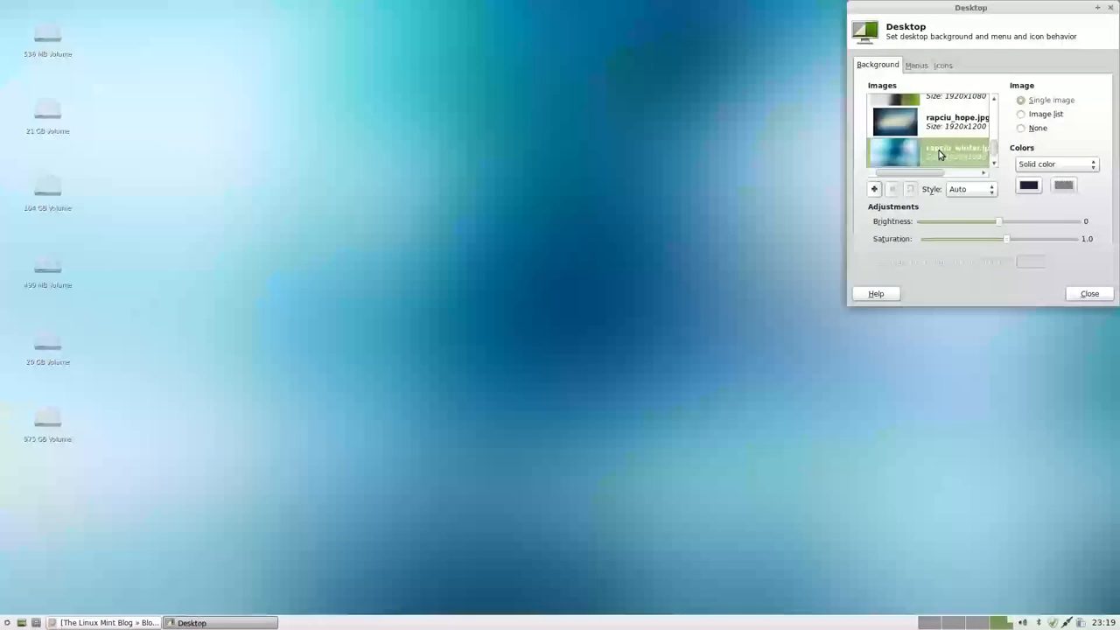
pyautogui.click(927, 151)
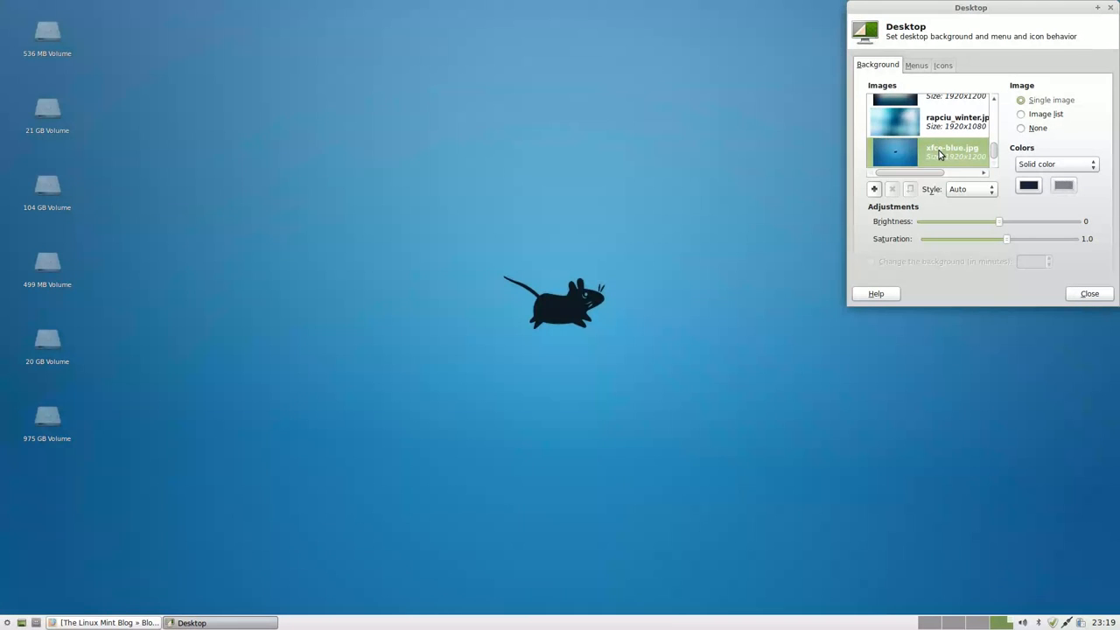
# Step: Move the Desktop Settings window aside and back, then close it
pyautogui.moveTo(970, 7); pyautogui.dragTo(835, 74)
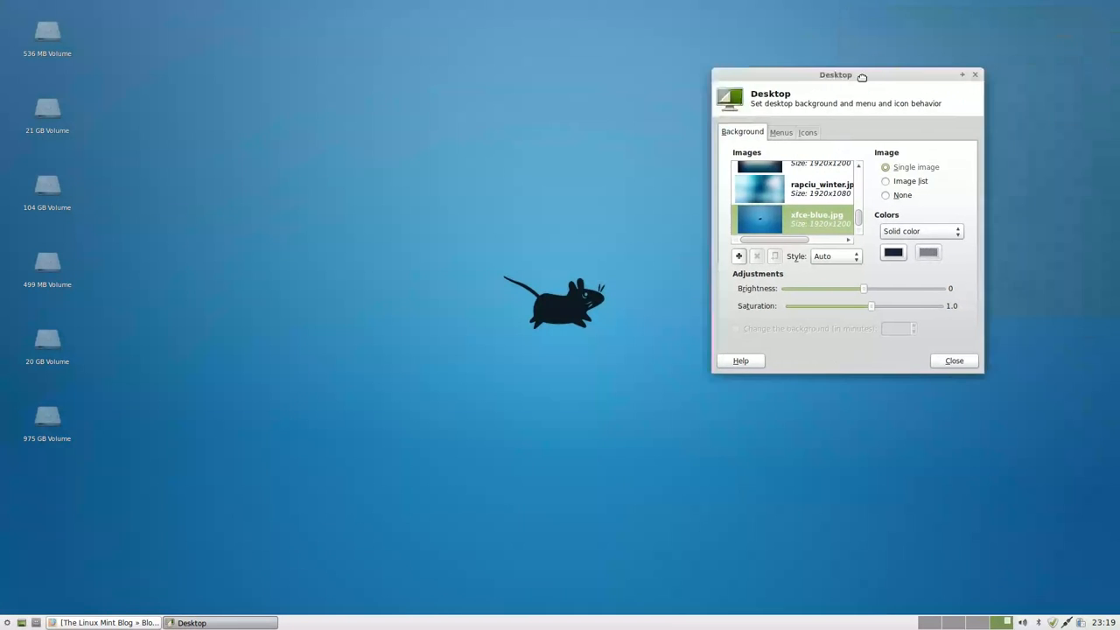
pyautogui.moveTo(836, 75); pyautogui.dragTo(970, 7)
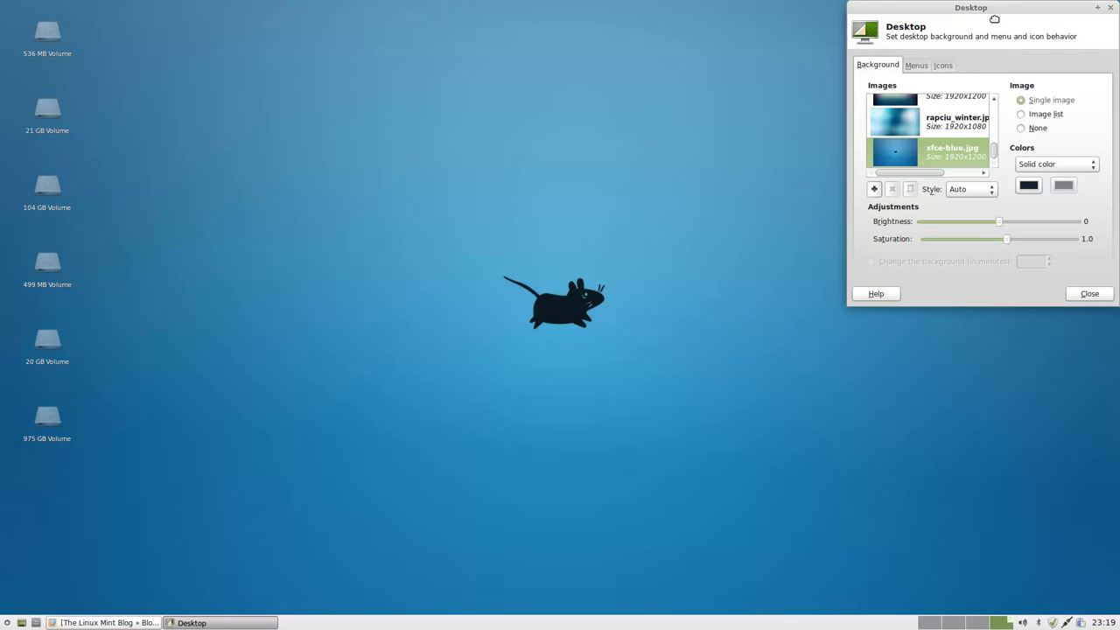
pyautogui.moveTo(1019, 13)
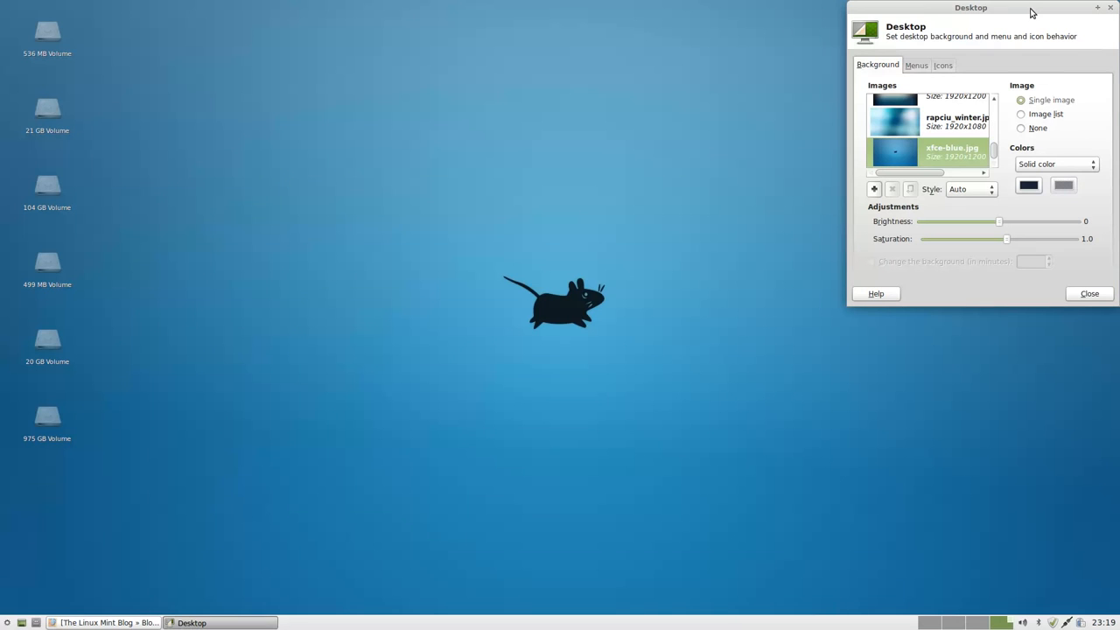
pyautogui.moveTo(1032, 34)
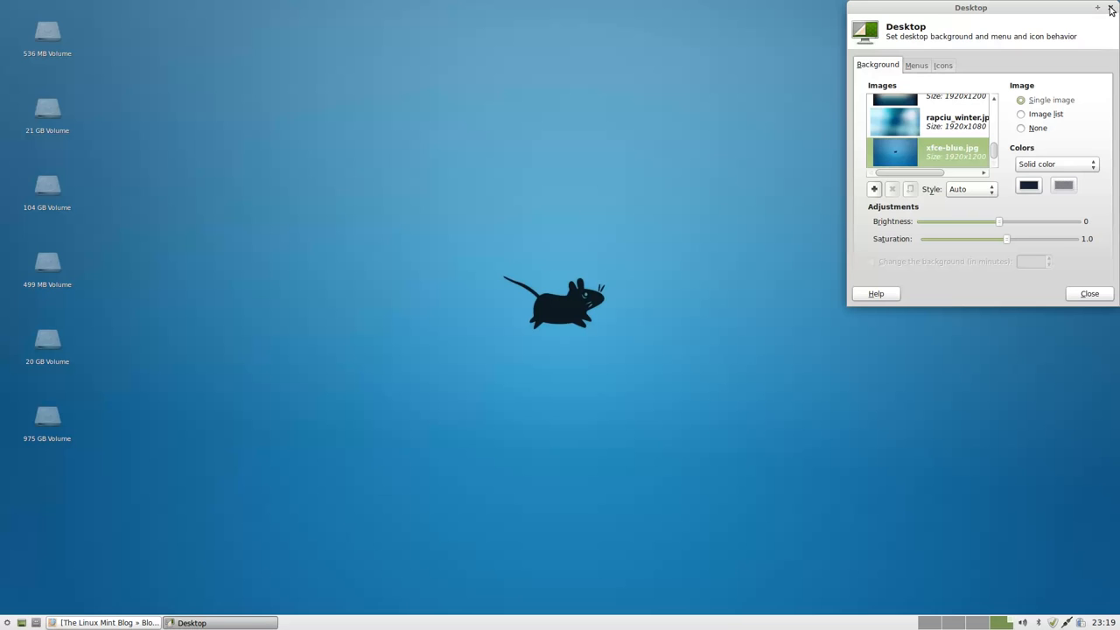
pyautogui.click(1089, 293)
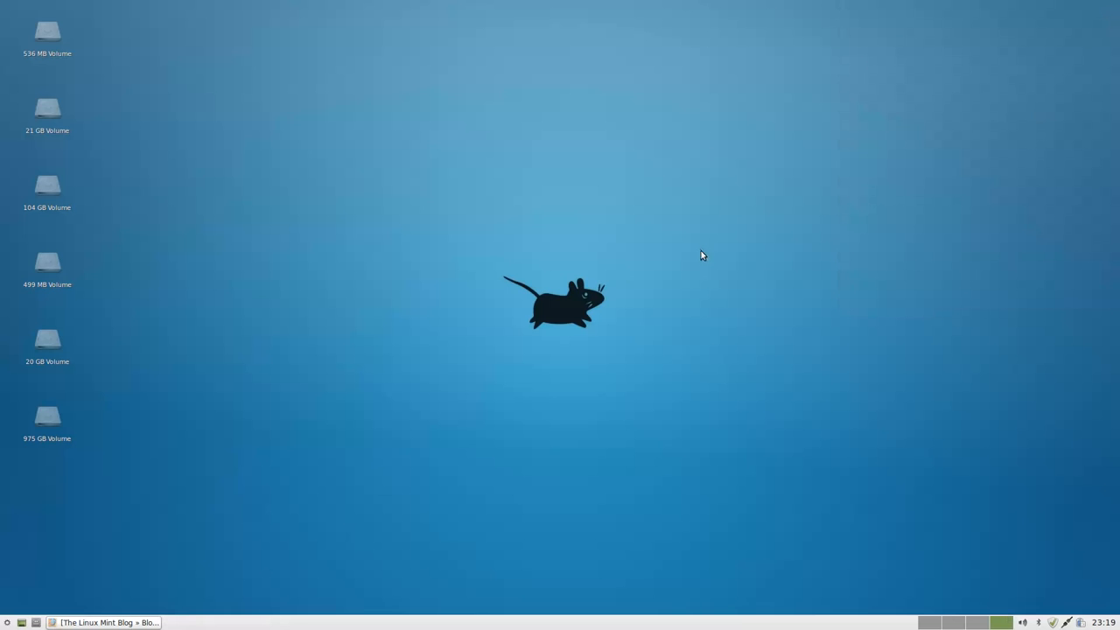
# Step: Reopen Xfce Desktop Settings and close it again, leaving Firefox on screen
pyautogui.click(7, 622)
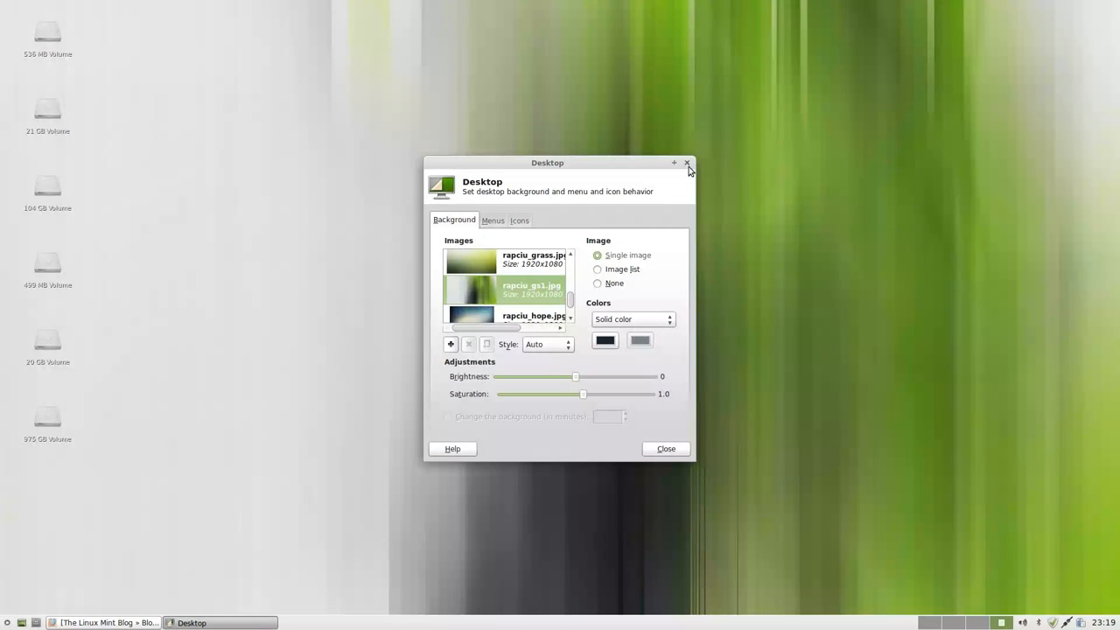
pyautogui.click(688, 163)
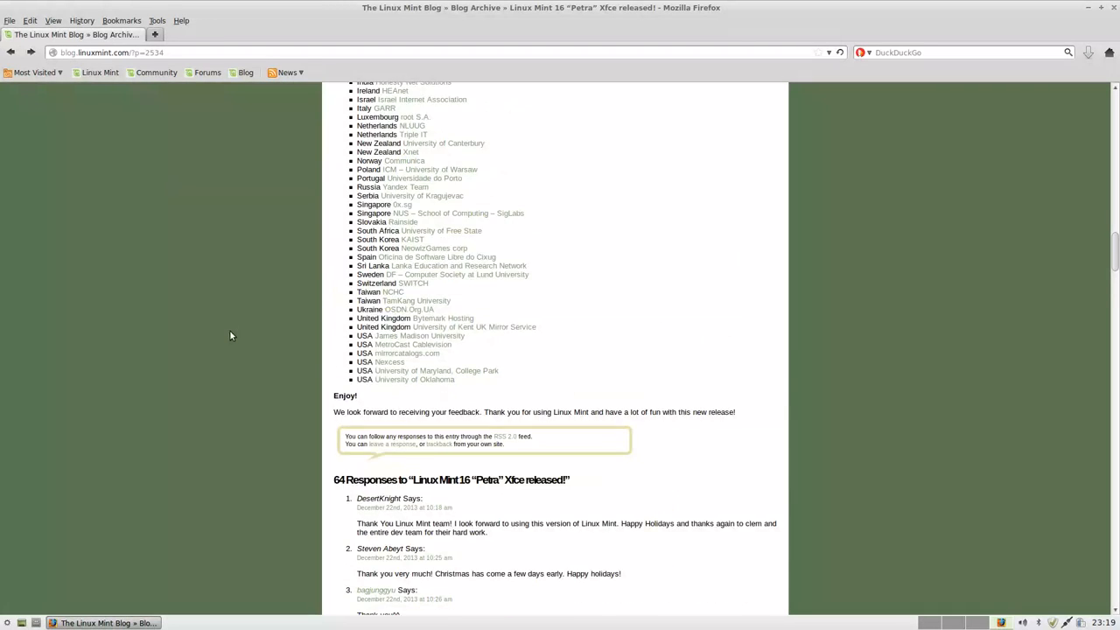
# Step: Scroll up the release post and open the Linux Mint home page from the bookmarks
pyautogui.scroll(3)
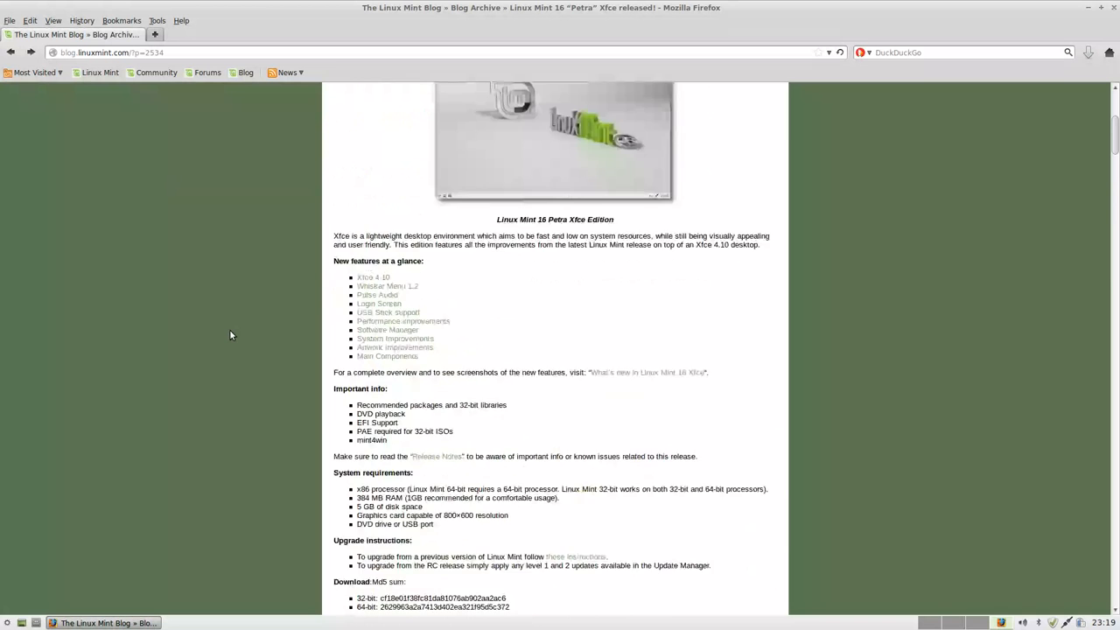
pyautogui.click(100, 73)
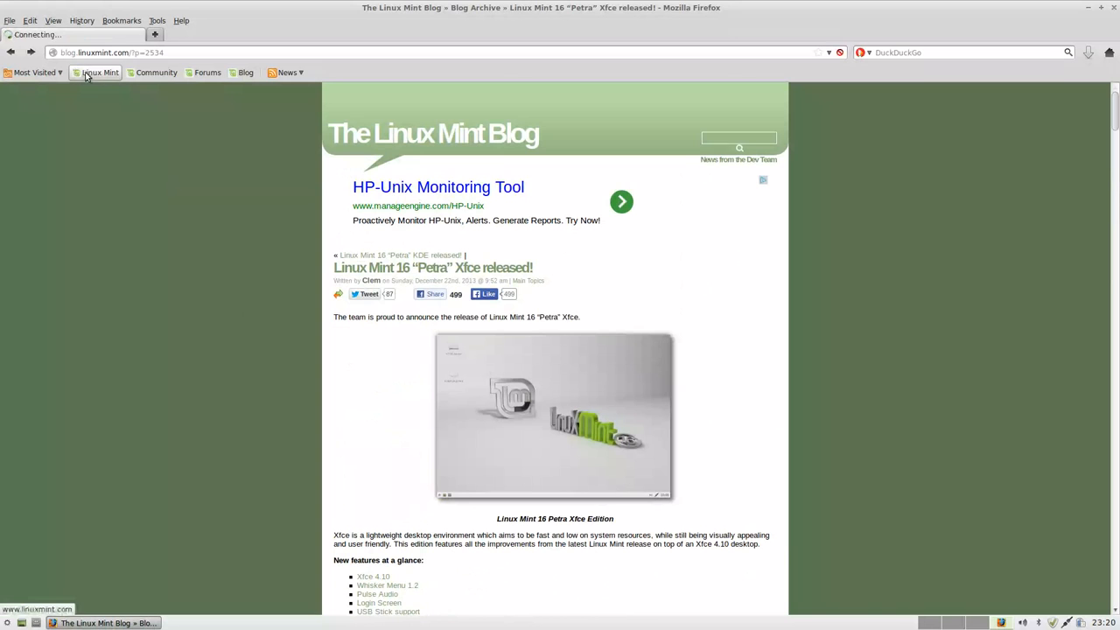
pyautogui.click(99, 72)
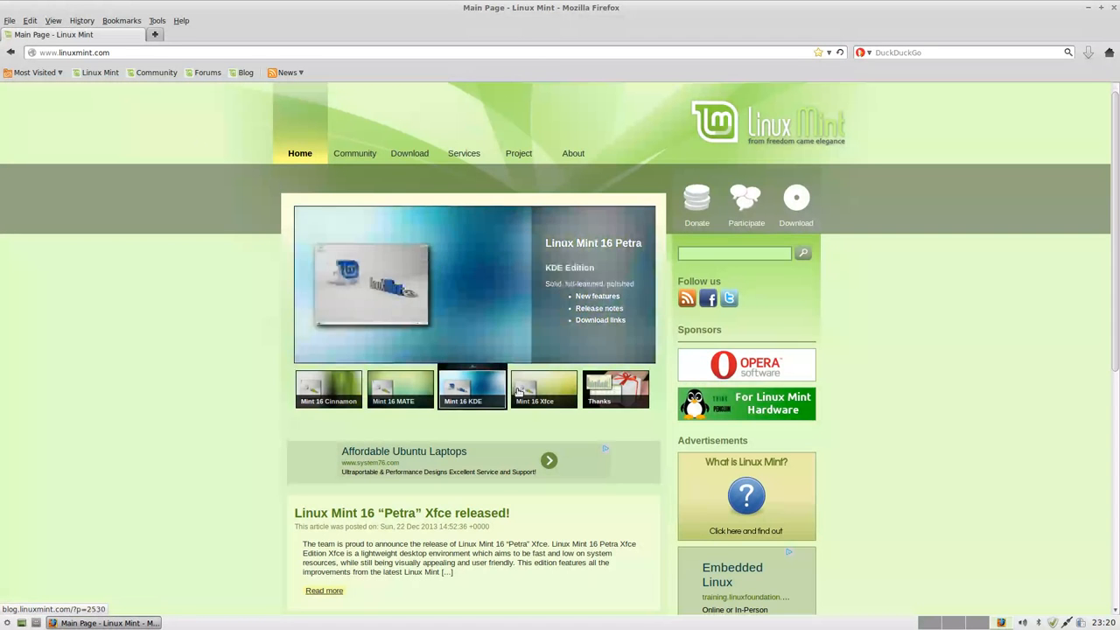